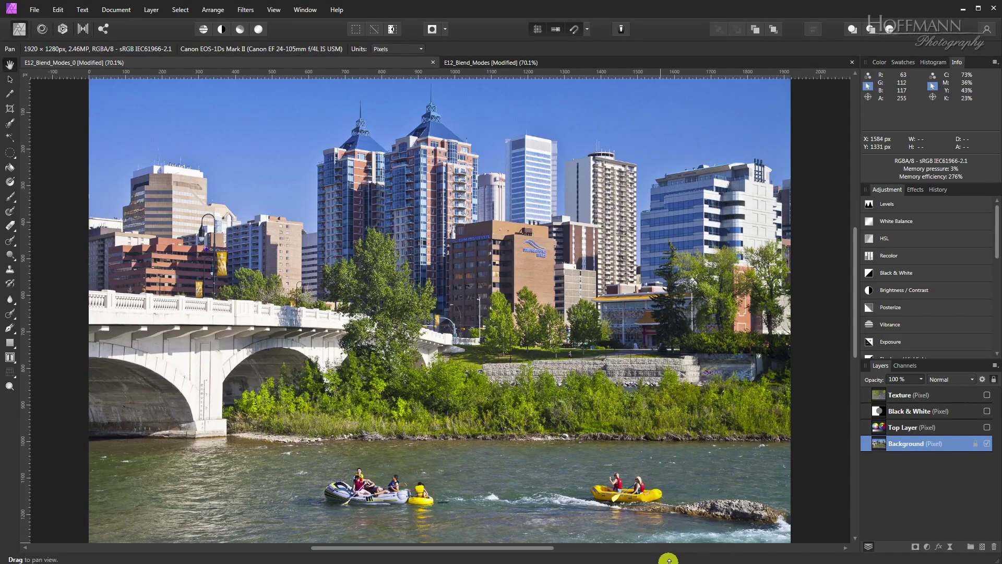
mouse_move(547, 417)
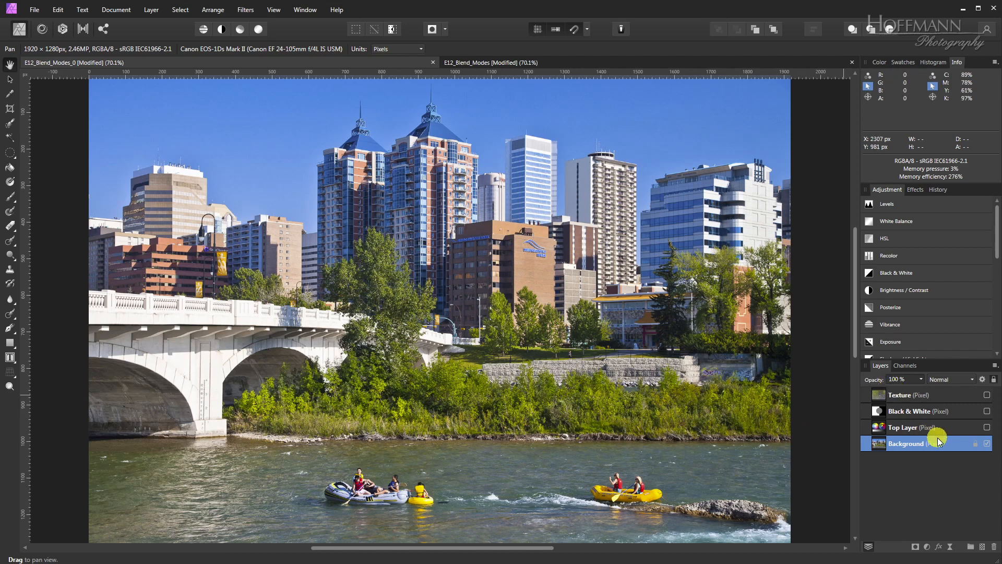
Step: Make the Top Layer with the colour wheels and gradient visible over the city photo
left_click(986, 427)
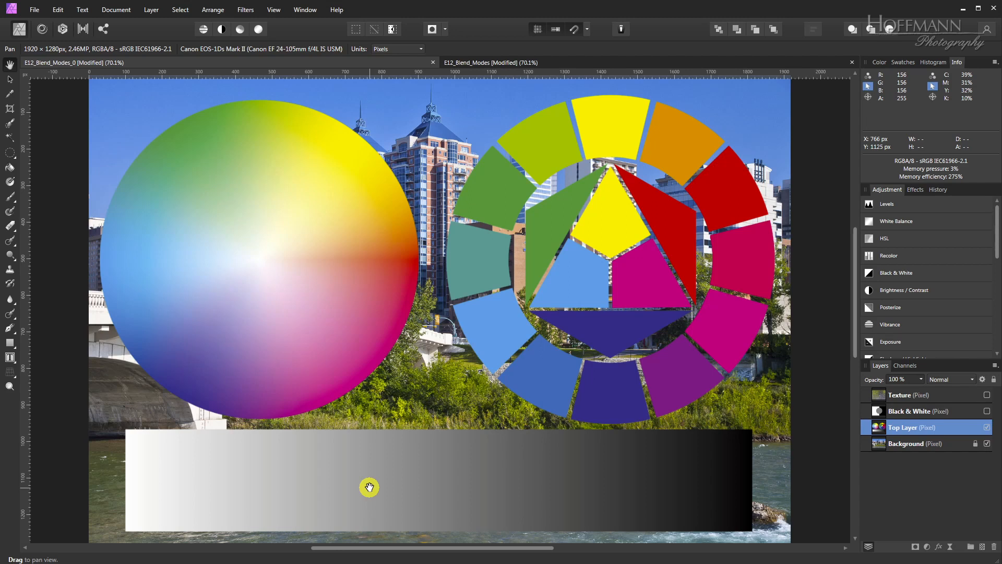
mouse_move(338, 309)
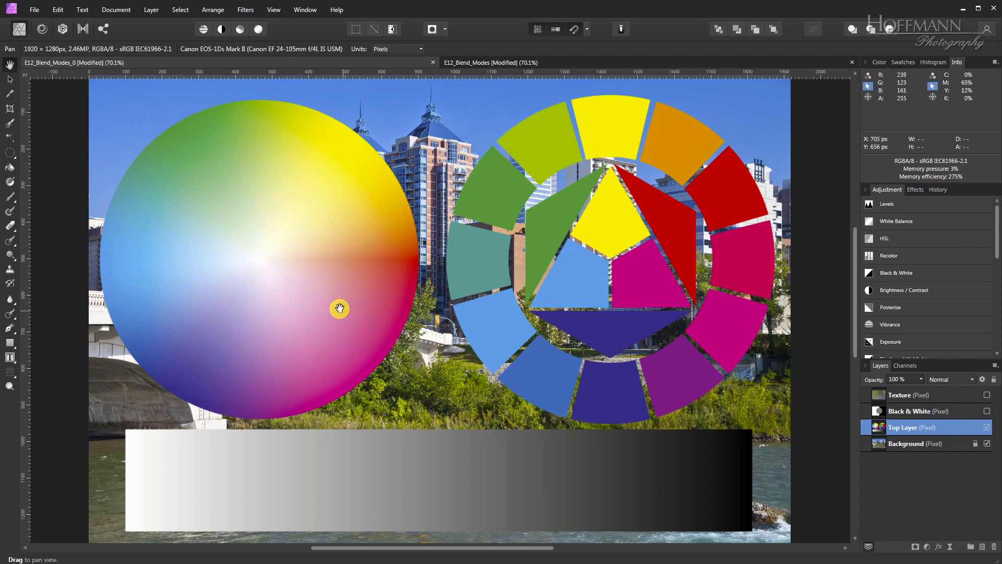
mouse_move(337, 309)
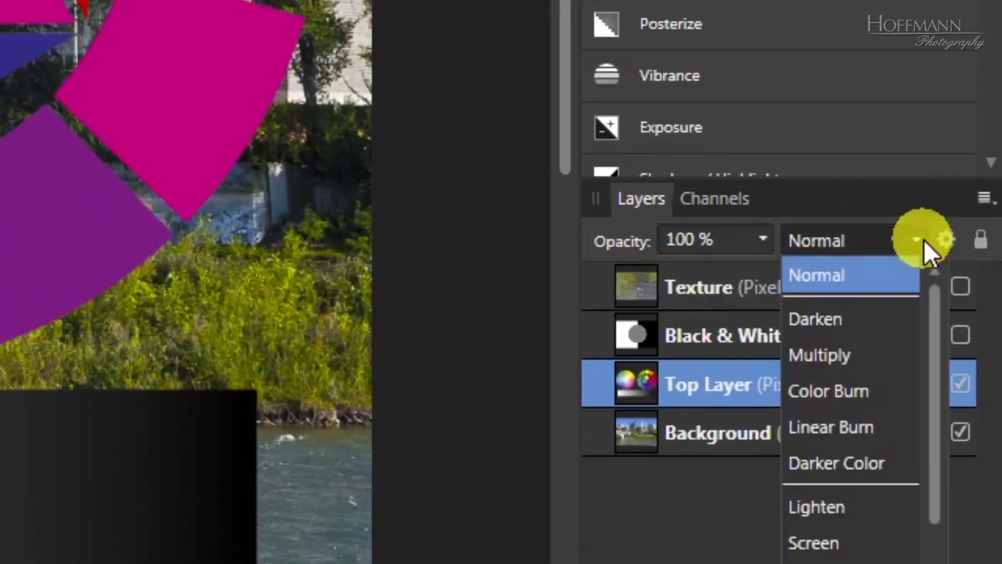
left_click(816, 319)
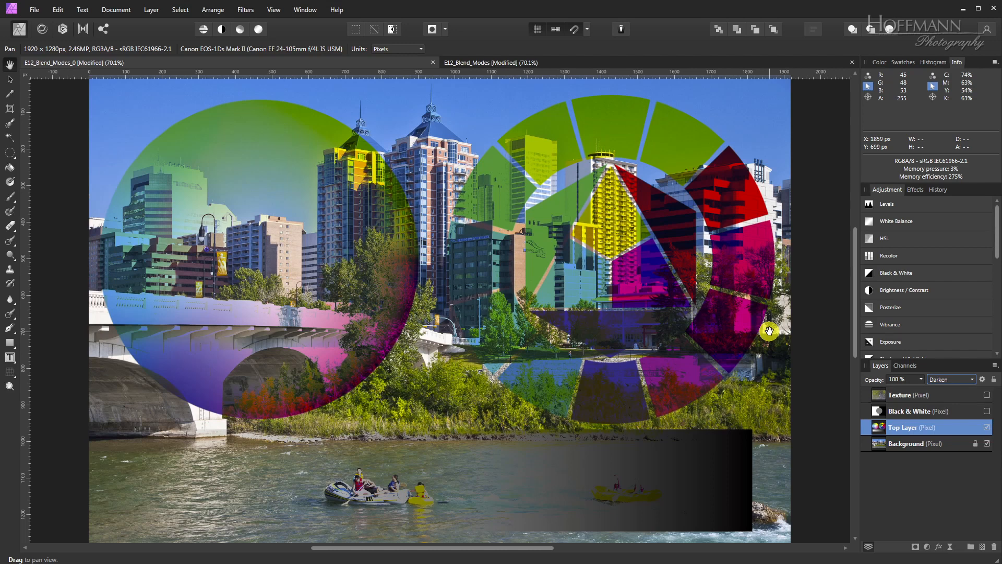
left_click(952, 378)
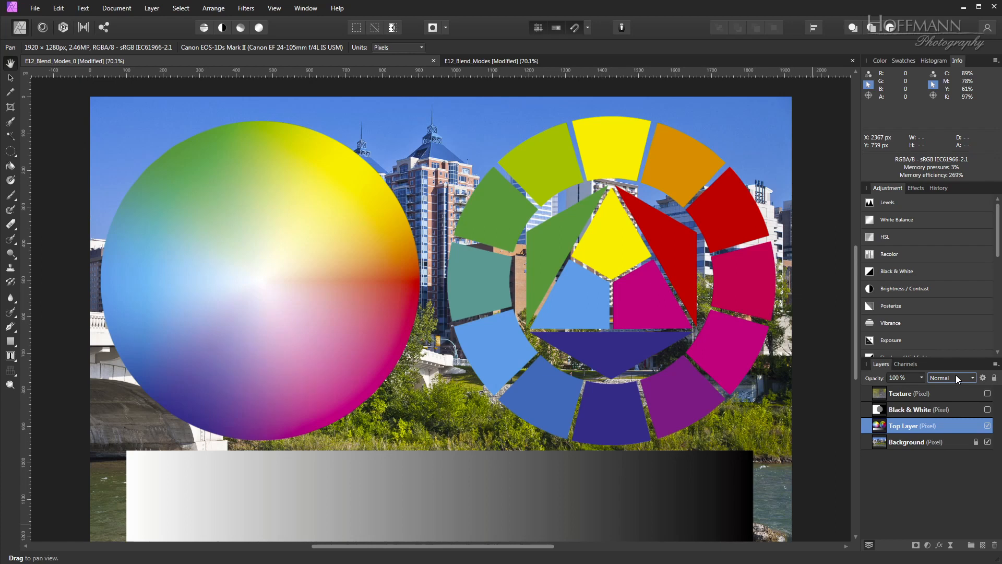
mouse_move(983, 377)
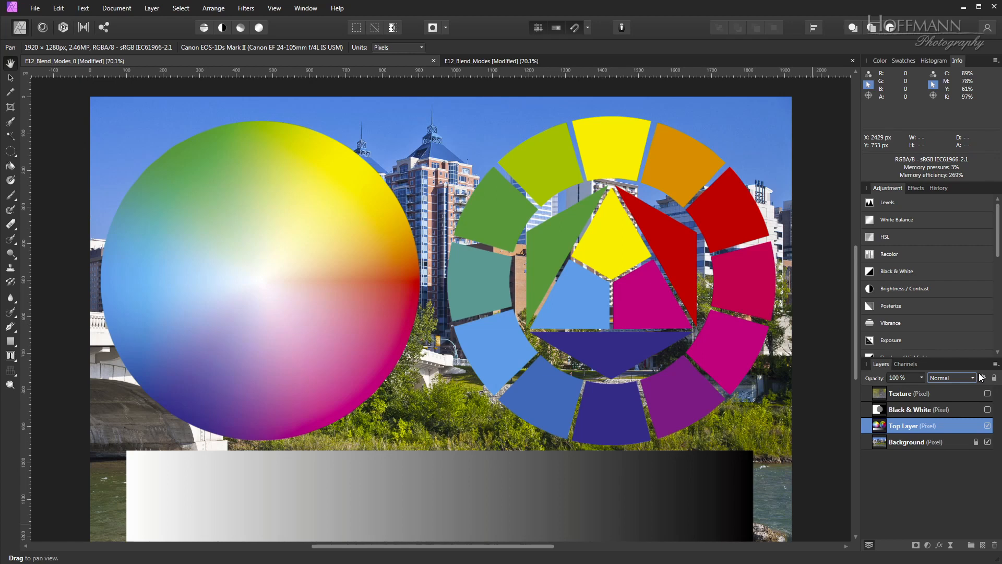
Step: Cycle Top Layer through Darken, Multiply, Color Burn, Linear Burn and Darker Color, landing on Lighten
left_click(952, 378)
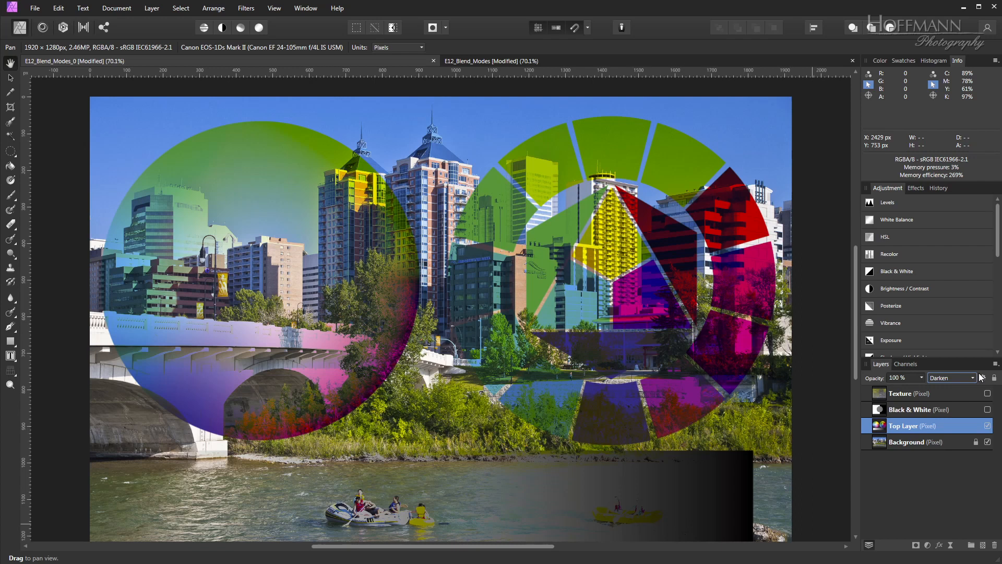
left_click(970, 378)
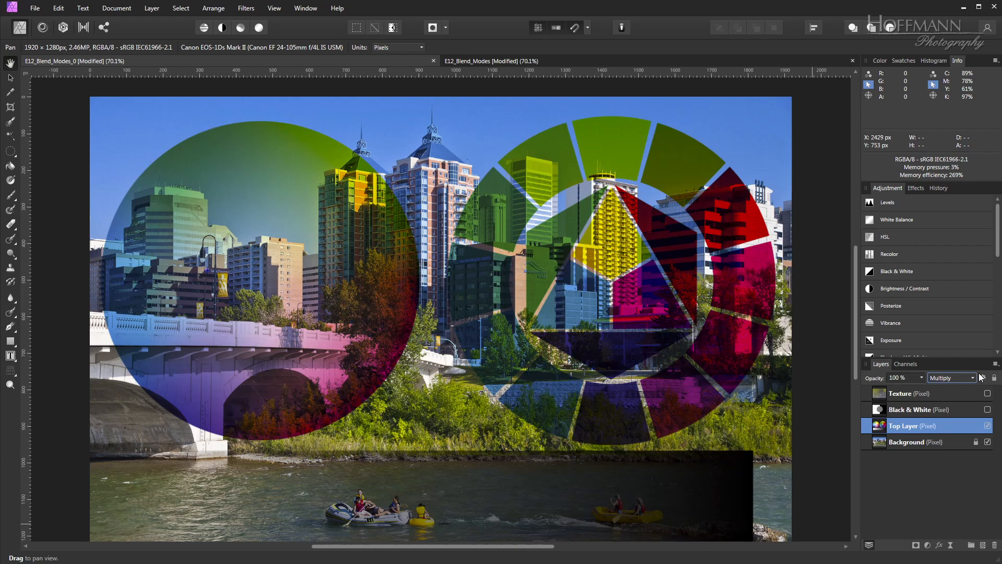
left_click(972, 378)
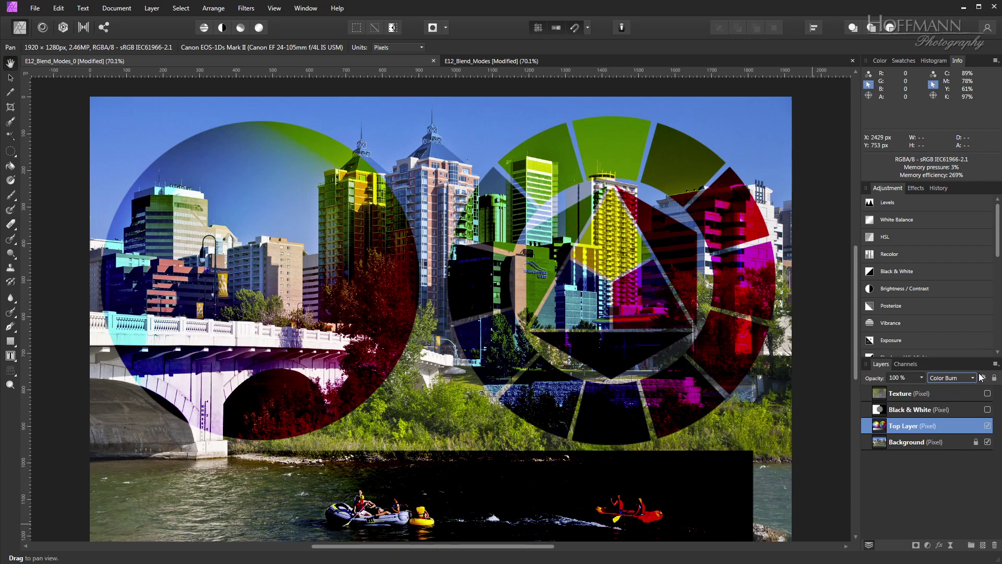
left_click(972, 378)
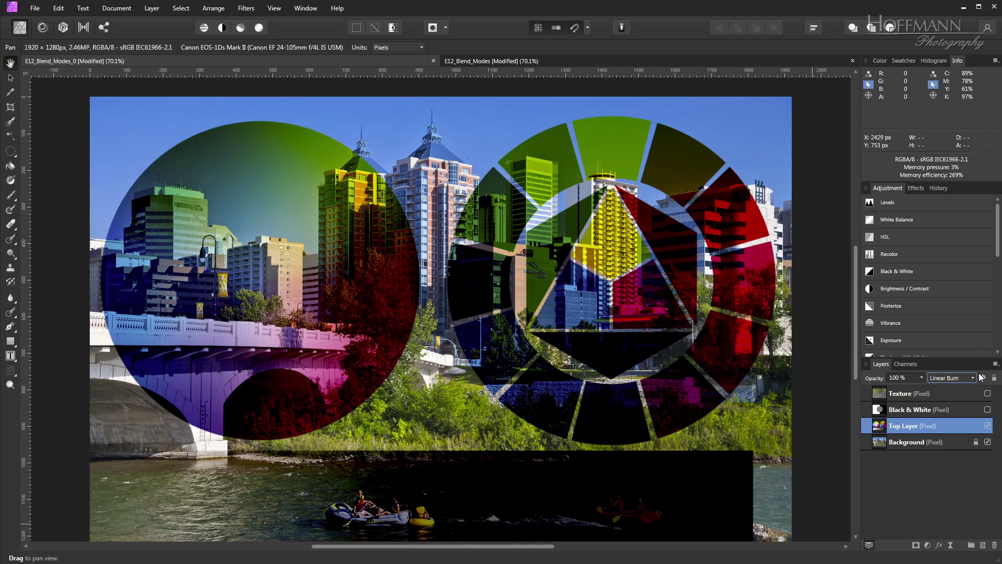
left_click(971, 378)
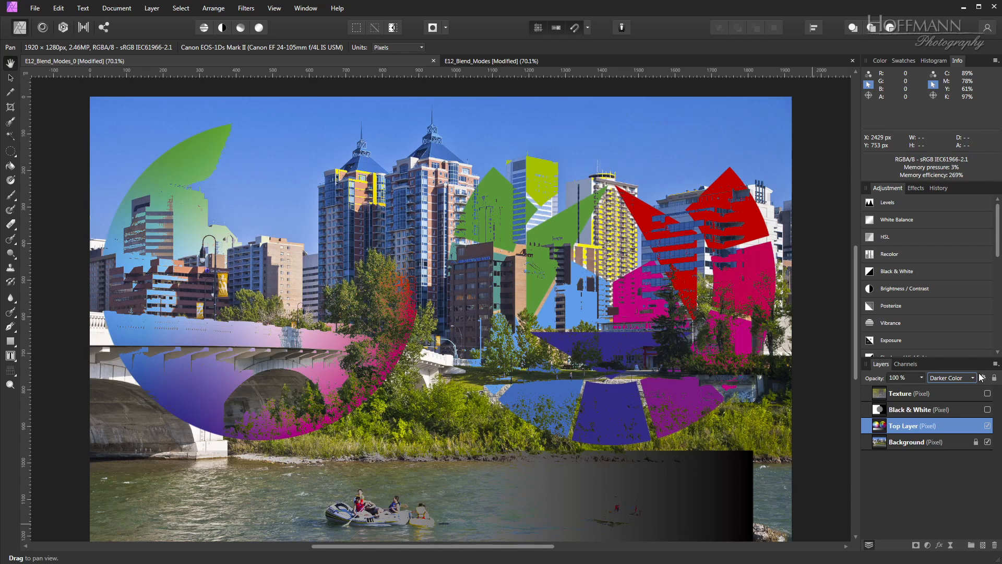
left_click(951, 378)
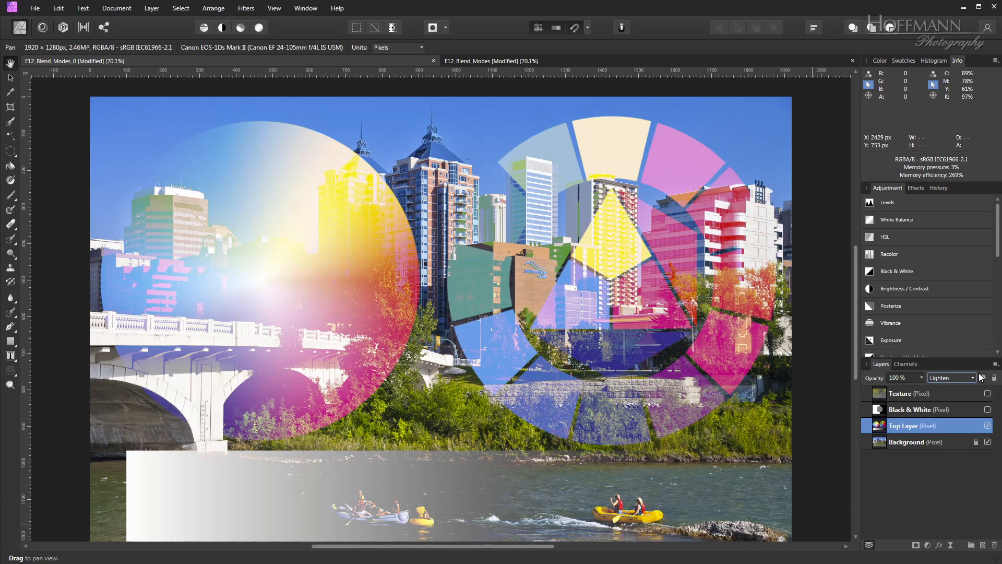
Step: Cycle Top Layer through Screen, Color Dodge, Add and Lighter Color, landing on Overlay
left_click(952, 378)
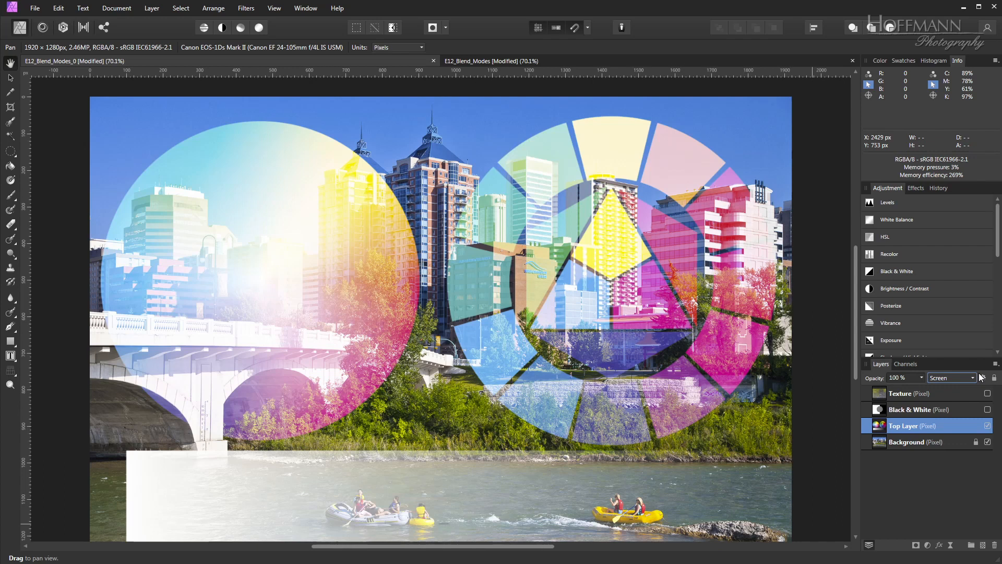
left_click(973, 378)
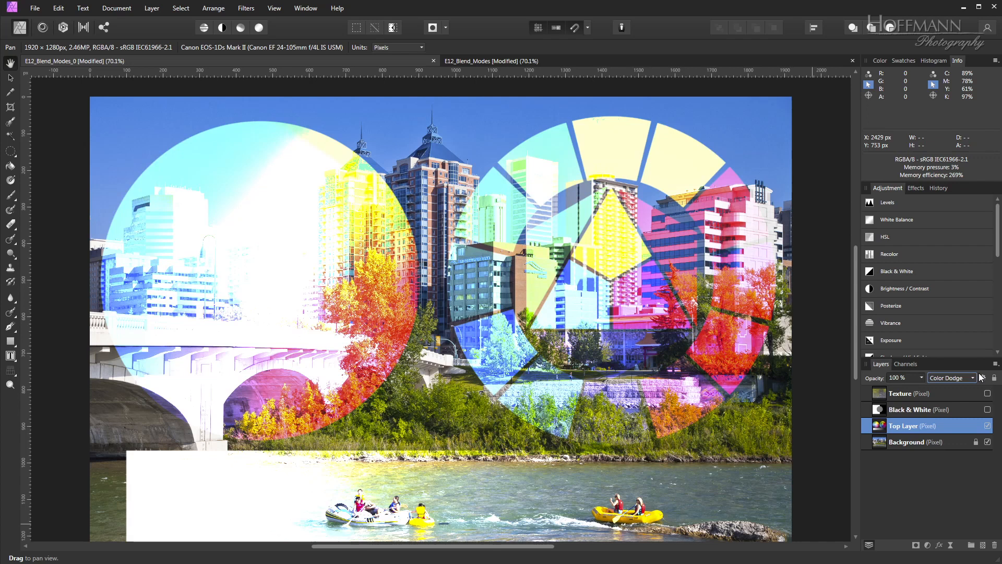
left_click(972, 378)
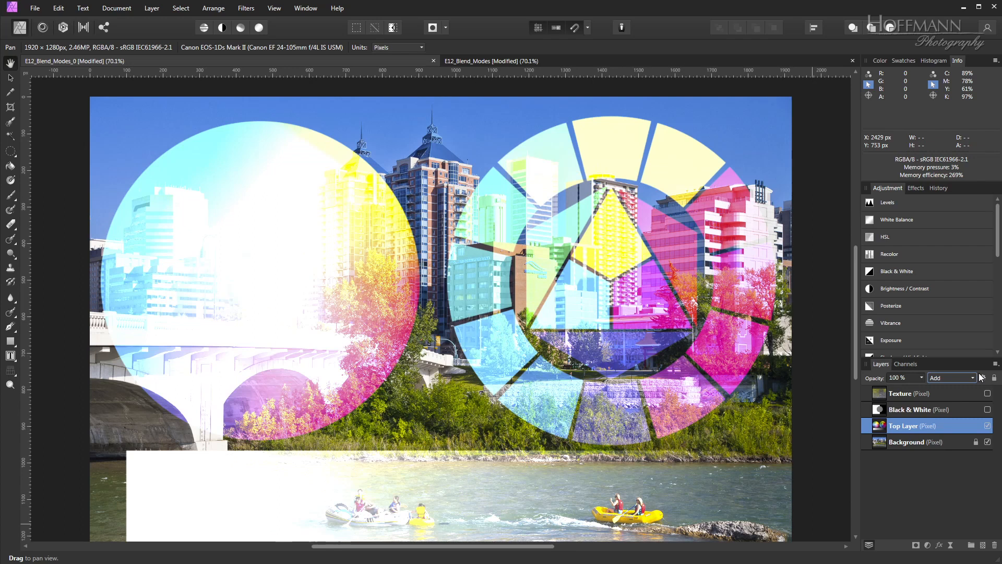
left_click(970, 378)
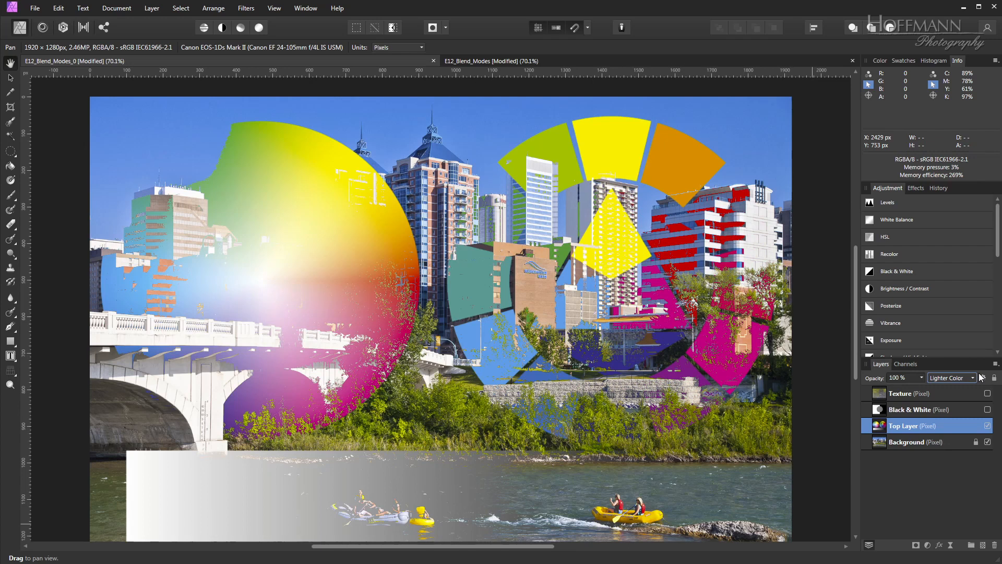
left_click(952, 378)
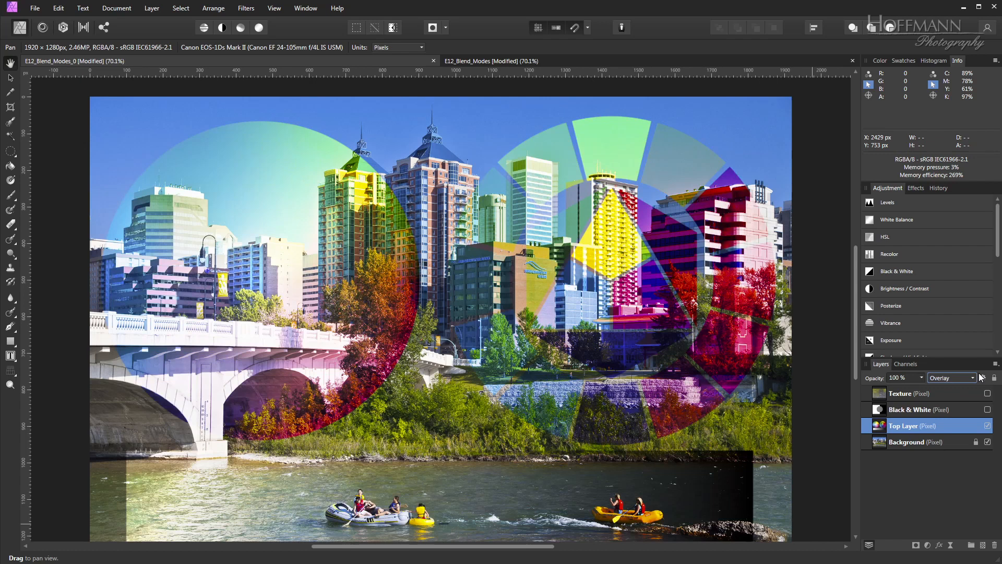
Step: Cycle Top Layer through Soft, Hard, Vivid, Linear and Pin Light, Hard Mix, landing on Difference
left_click(951, 378)
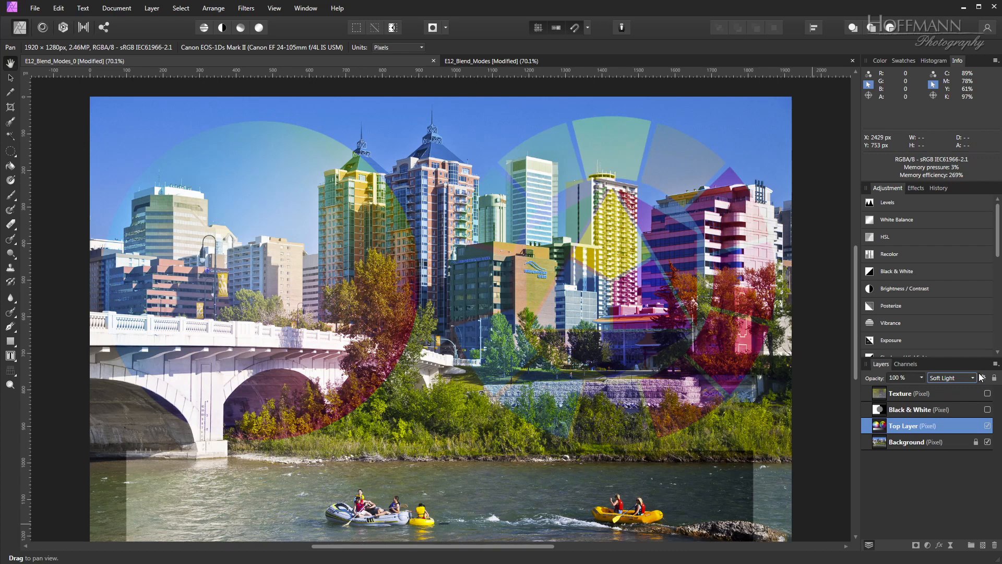
left_click(971, 378)
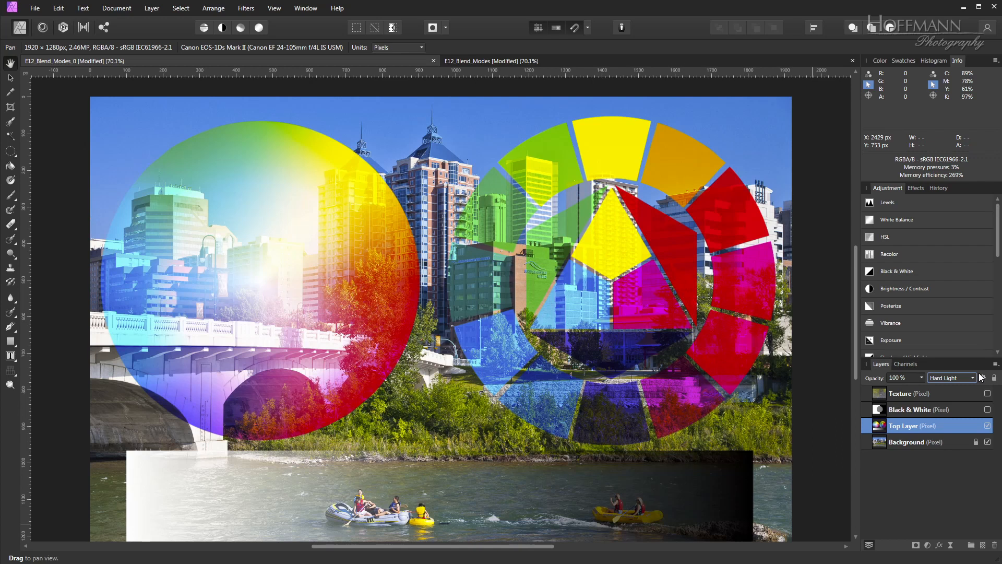
left_click(951, 378)
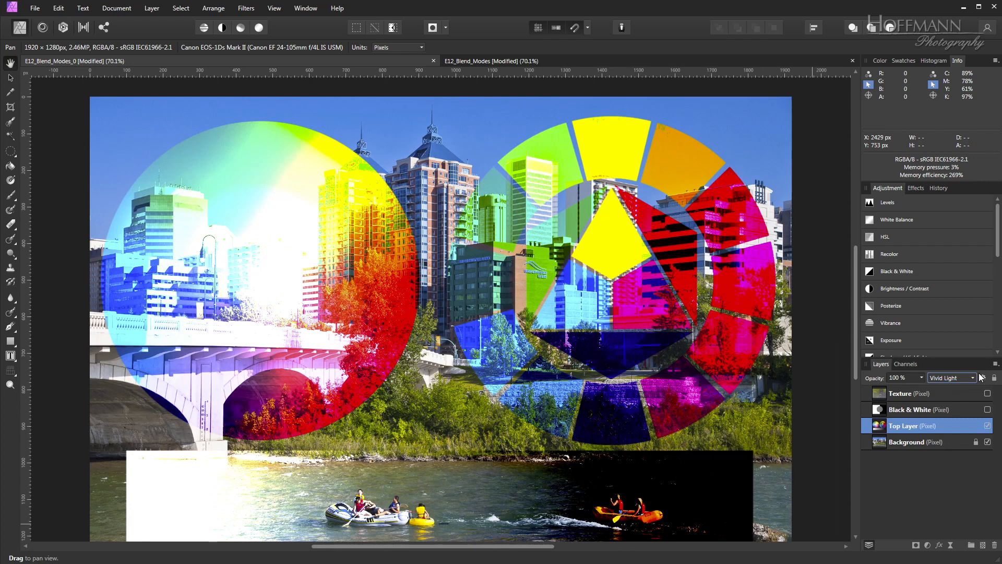
left_click(973, 377)
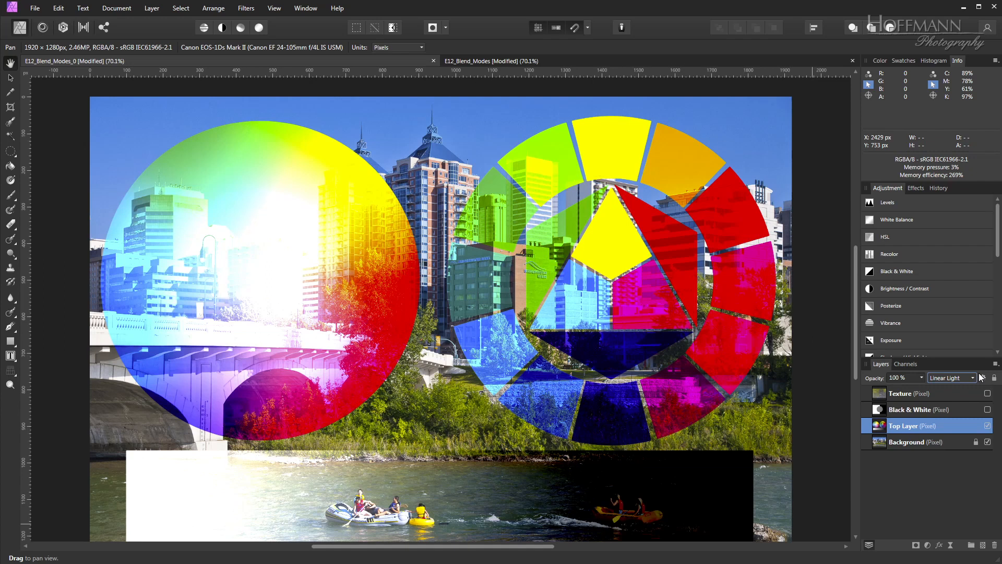
left_click(972, 378)
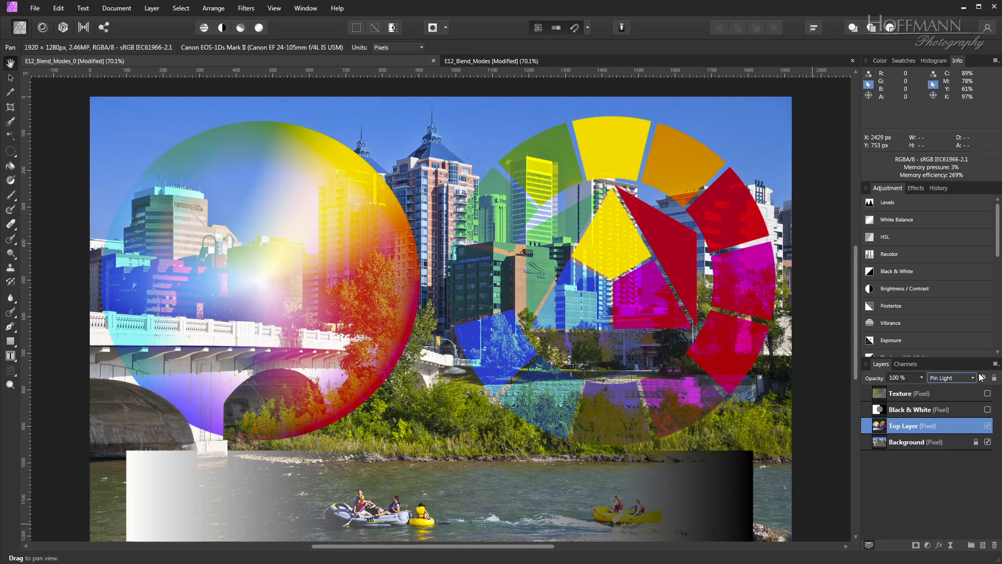
left_click(952, 378)
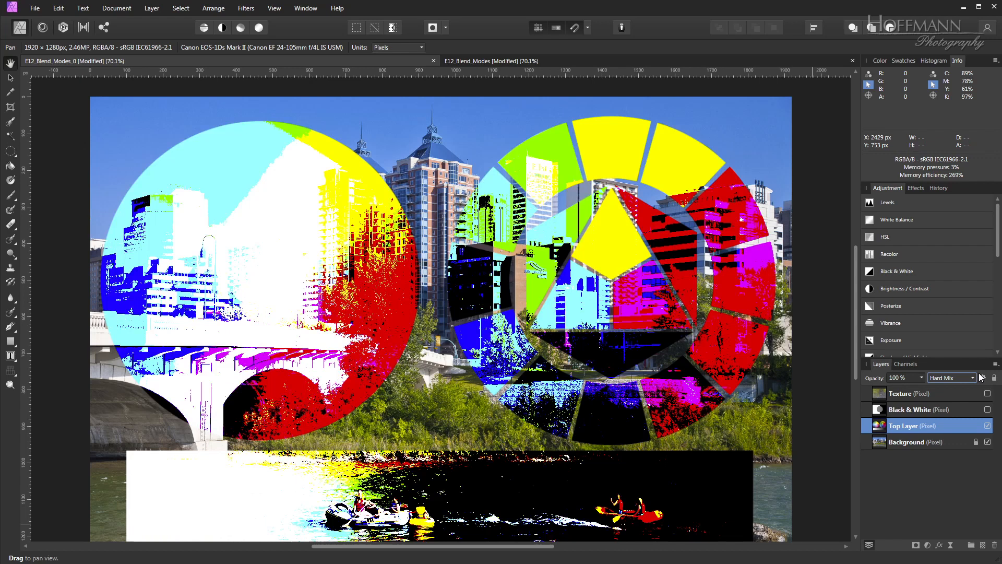
left_click(952, 378)
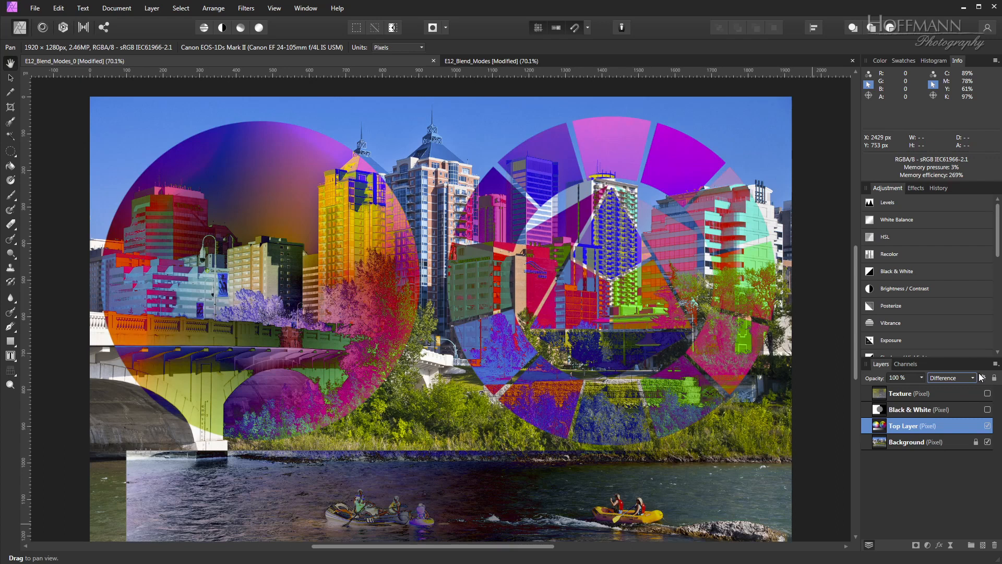
Step: Cycle Top Layer through Exclusion, Subtract and Divide, landing on Hue
left_click(953, 378)
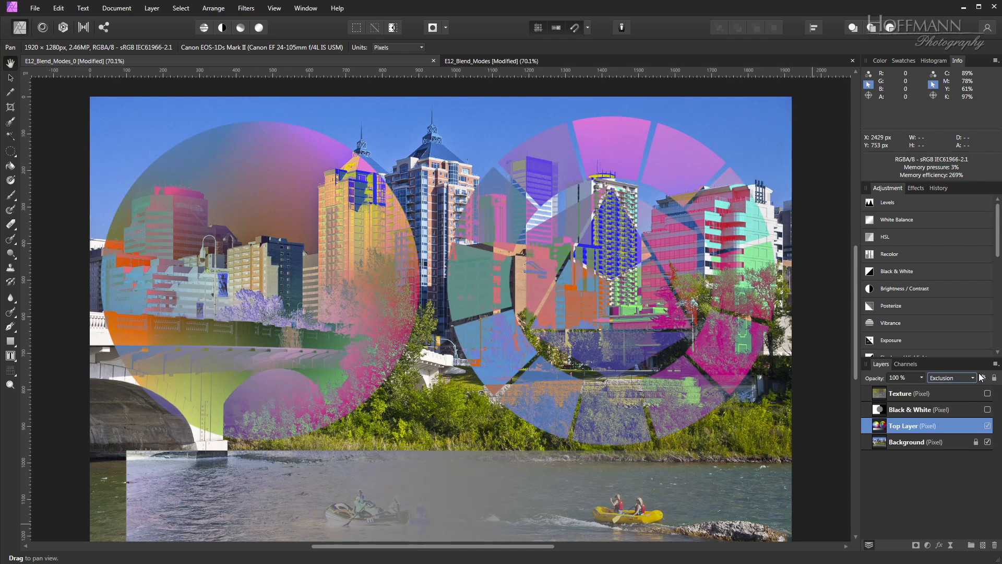
left_click(971, 378)
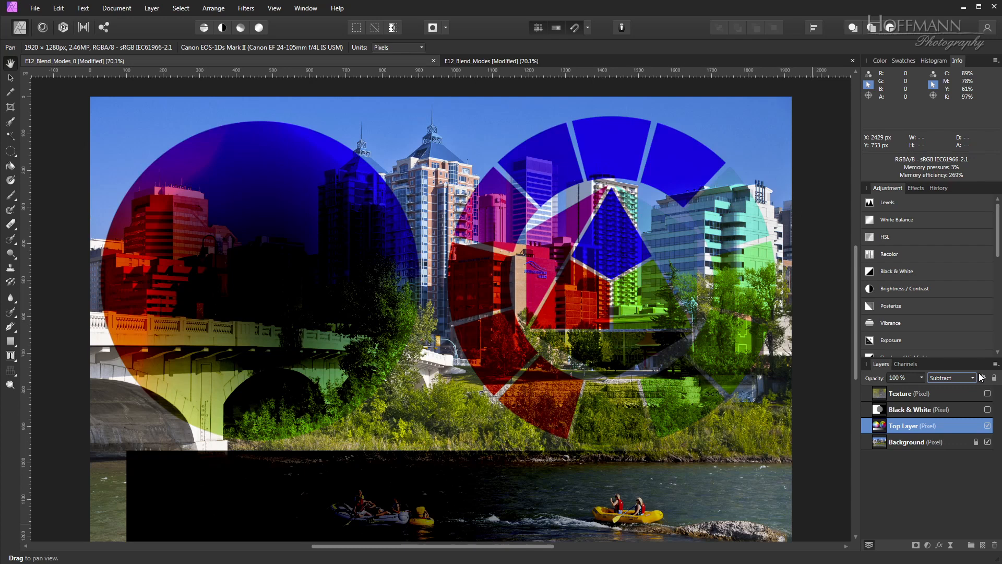
left_click(972, 377)
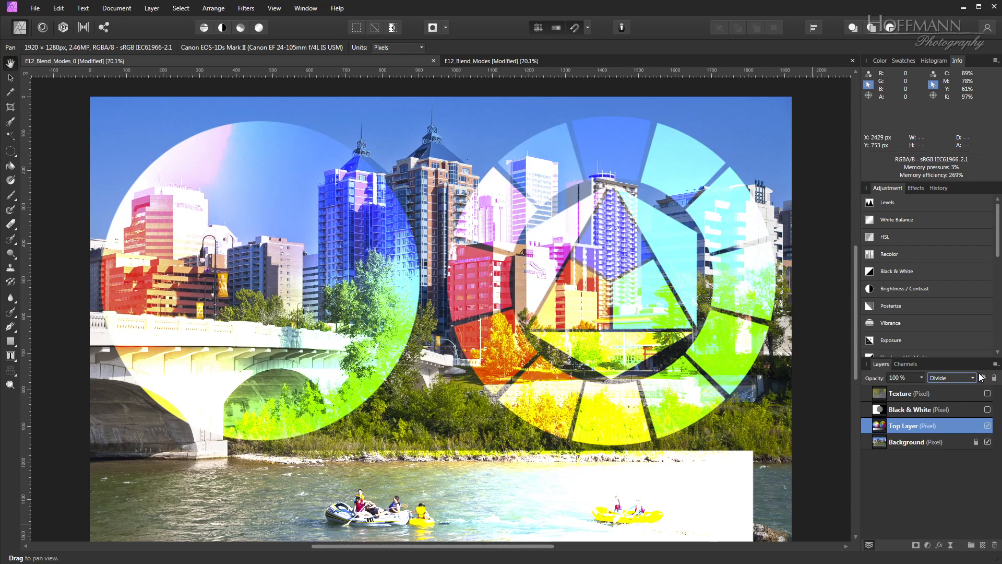
left_click(971, 378)
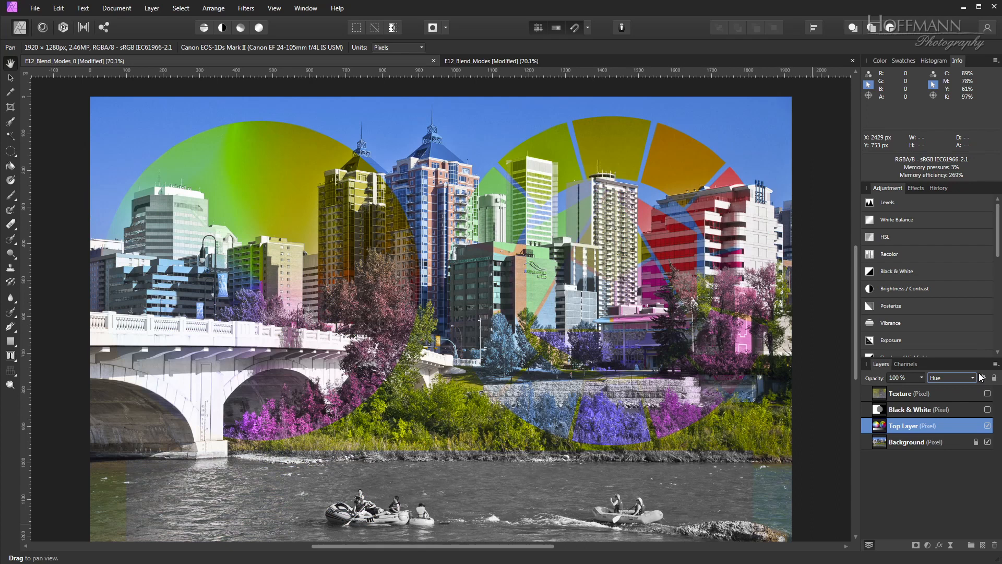
Step: Cycle Top Layer through Saturation, Color, Luminosity, Average, Negation and Reflect to Glow and beyond
left_click(971, 378)
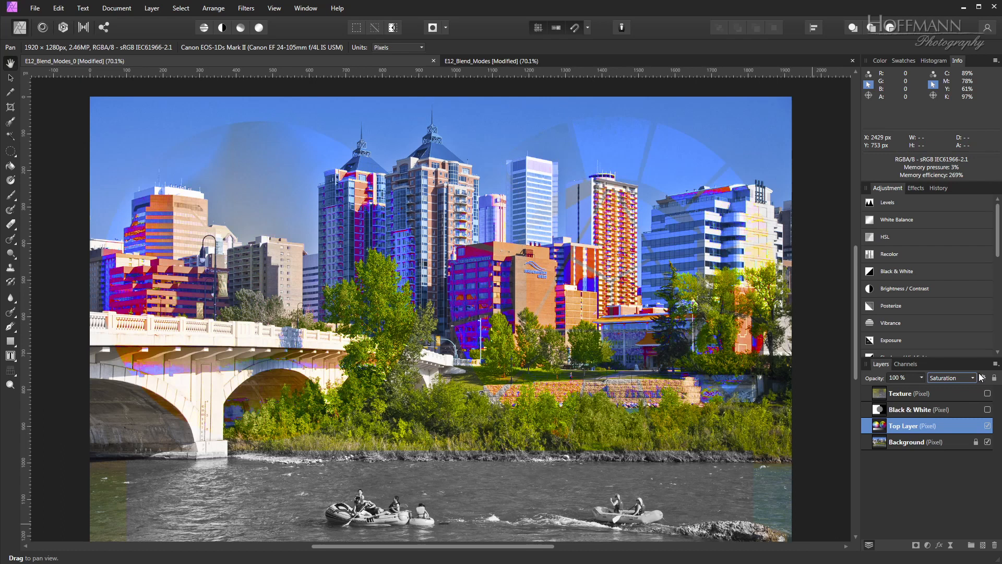
left_click(952, 378)
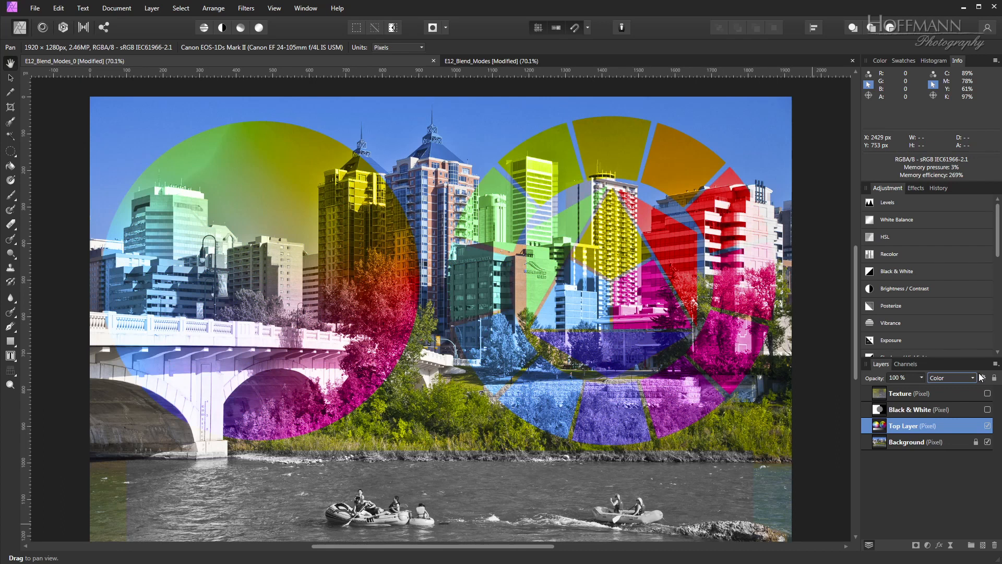
left_click(952, 378)
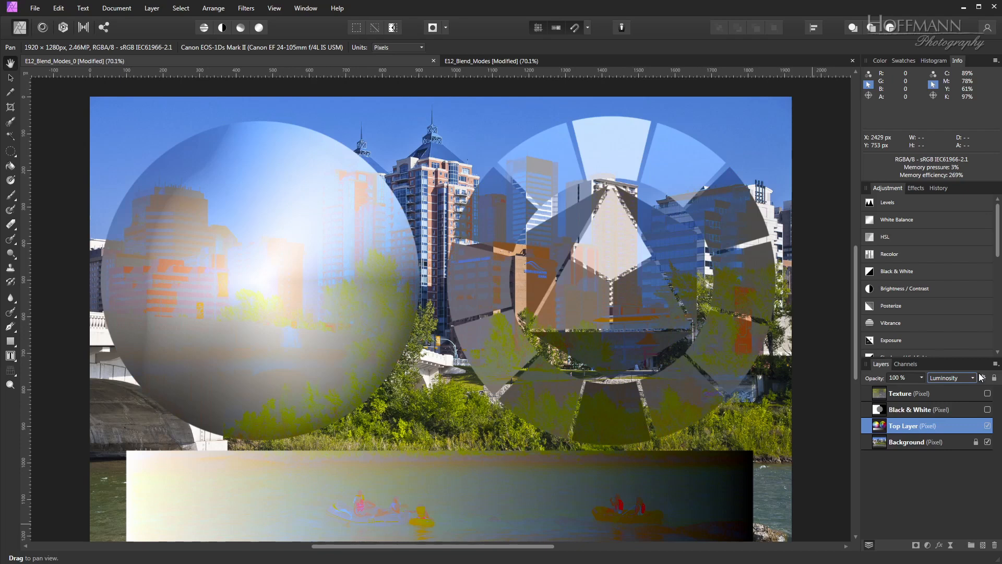
left_click(970, 378)
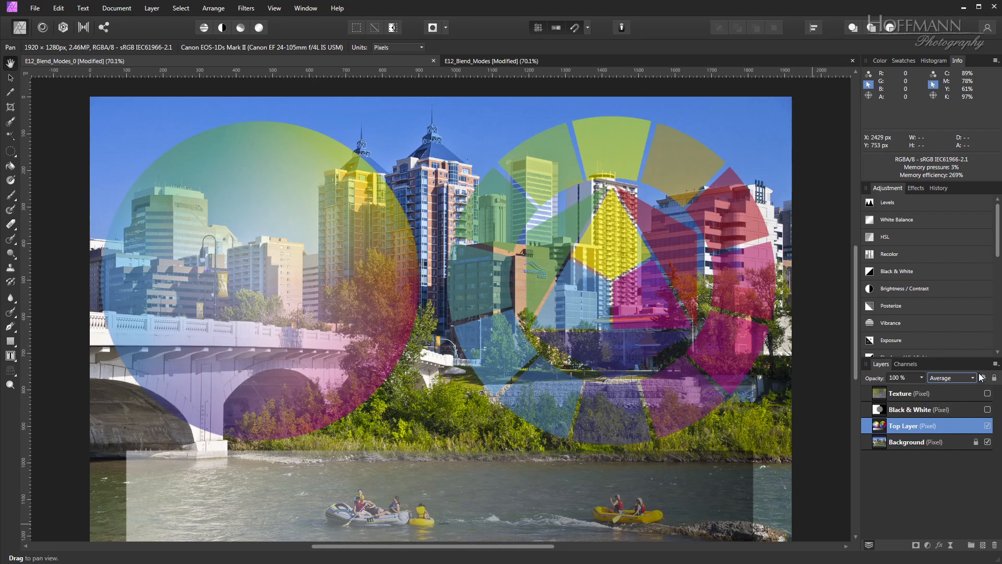
left_click(953, 378)
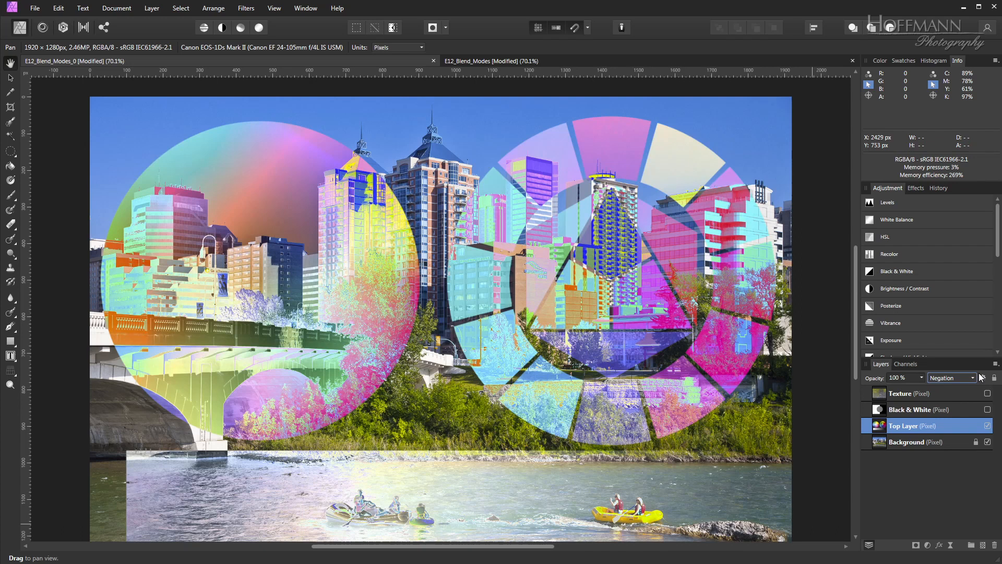
left_click(952, 378)
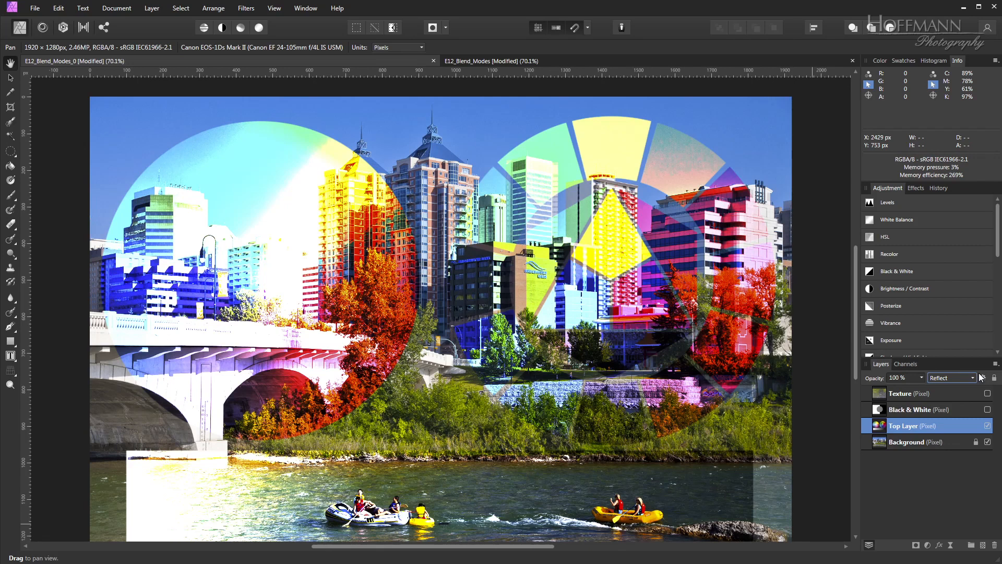
left_click(972, 378)
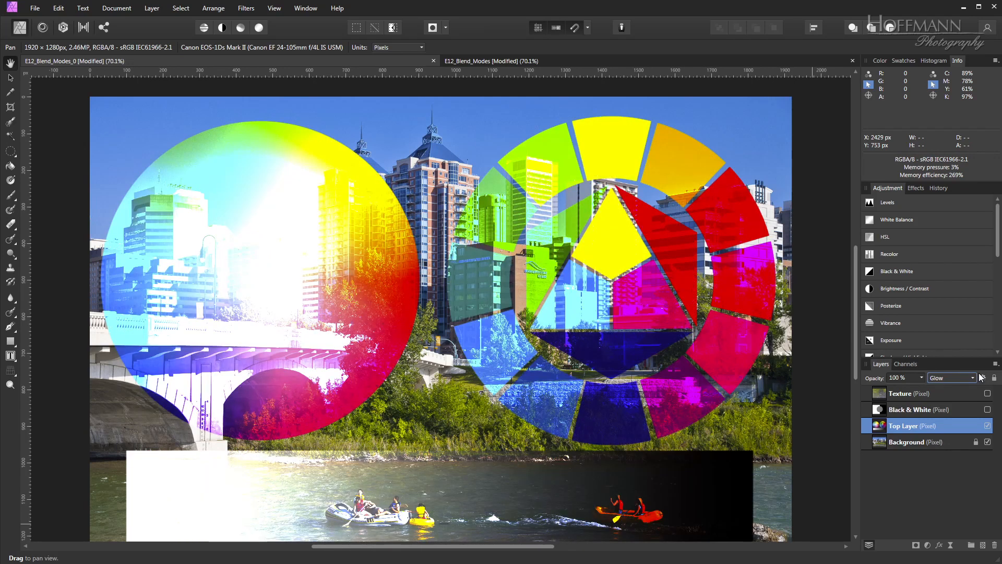
left_click(952, 378)
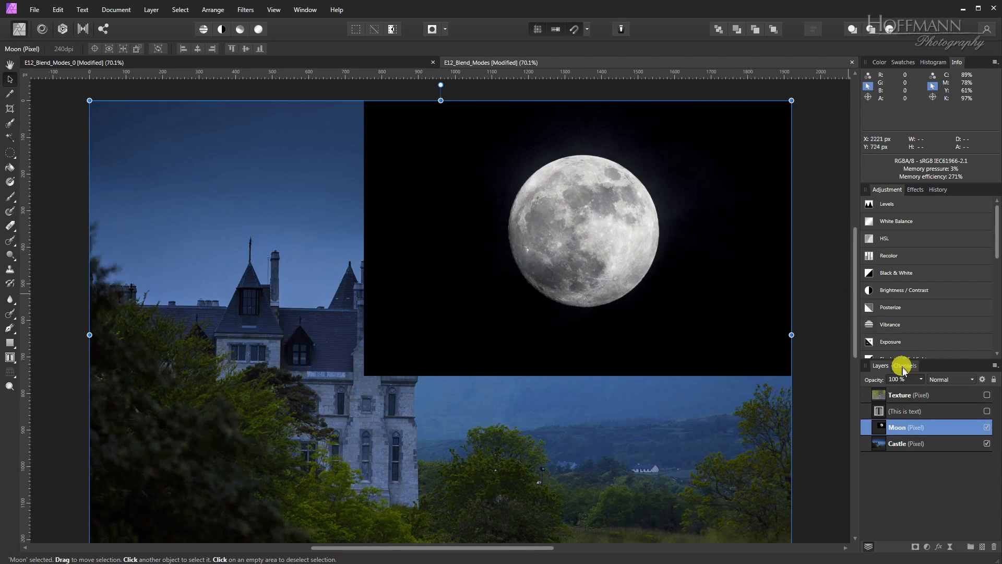
Step: Cycle the Moon layer through Darken, Multiply, Color Burn, Linear Burn, Darker Color and Lighten towards Screen
left_click(960, 379)
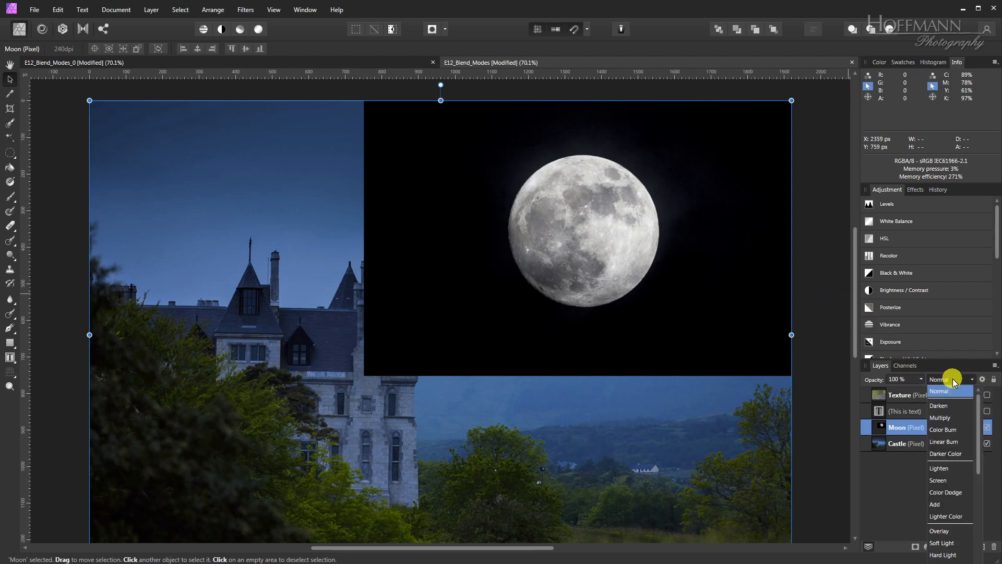
left_click(938, 405)
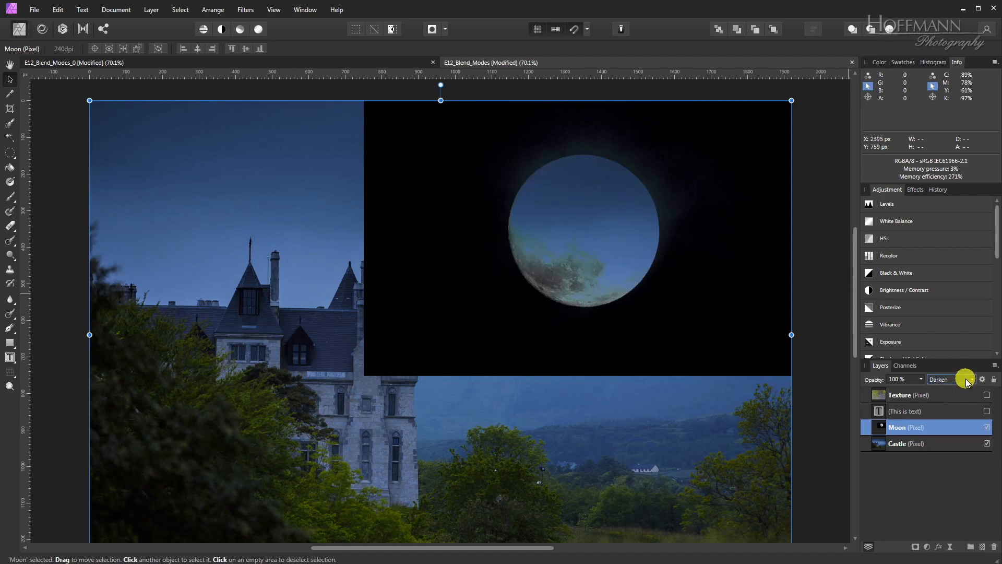
left_click(964, 379)
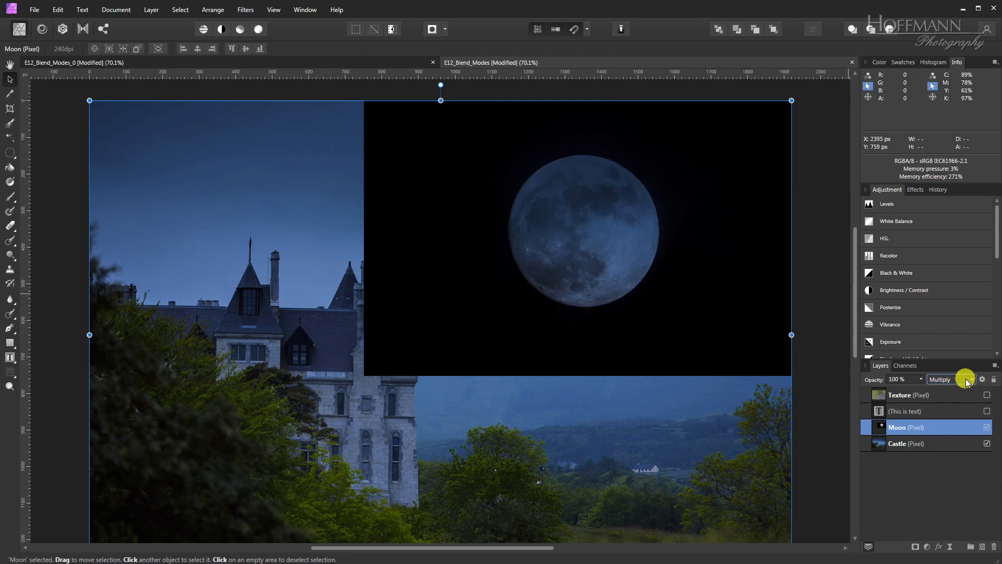
left_click(966, 379)
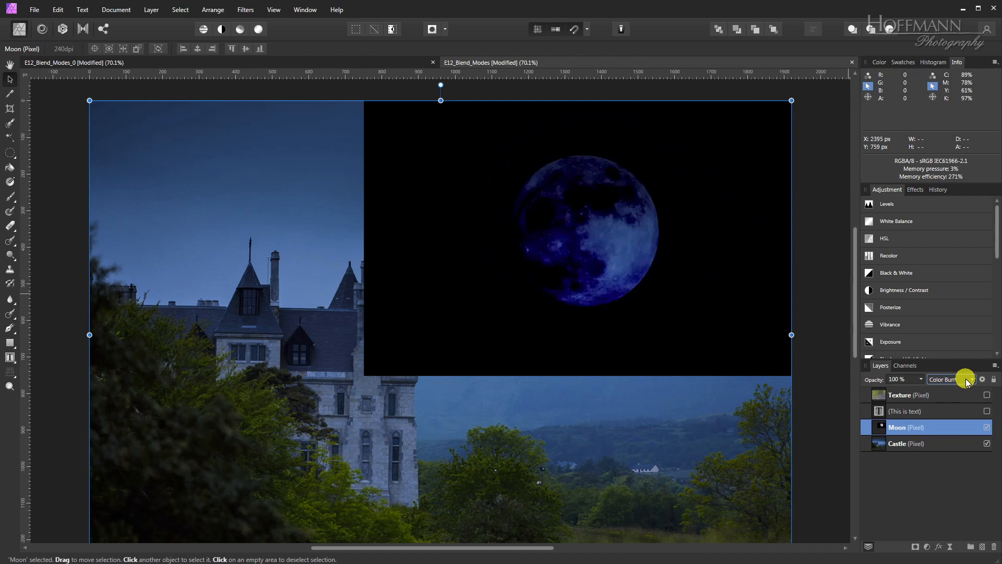
left_click(965, 379)
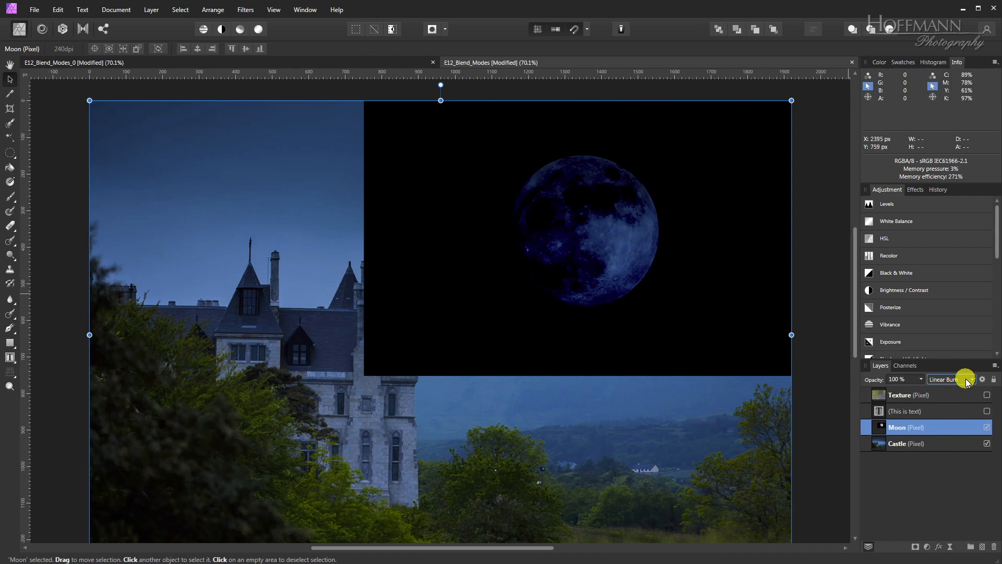
left_click(949, 379)
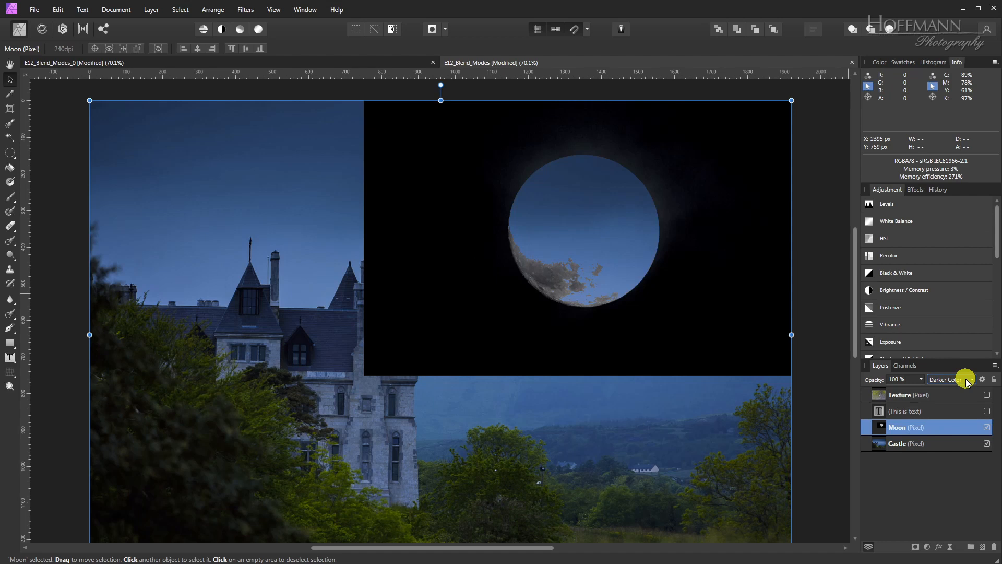
left_click(949, 378)
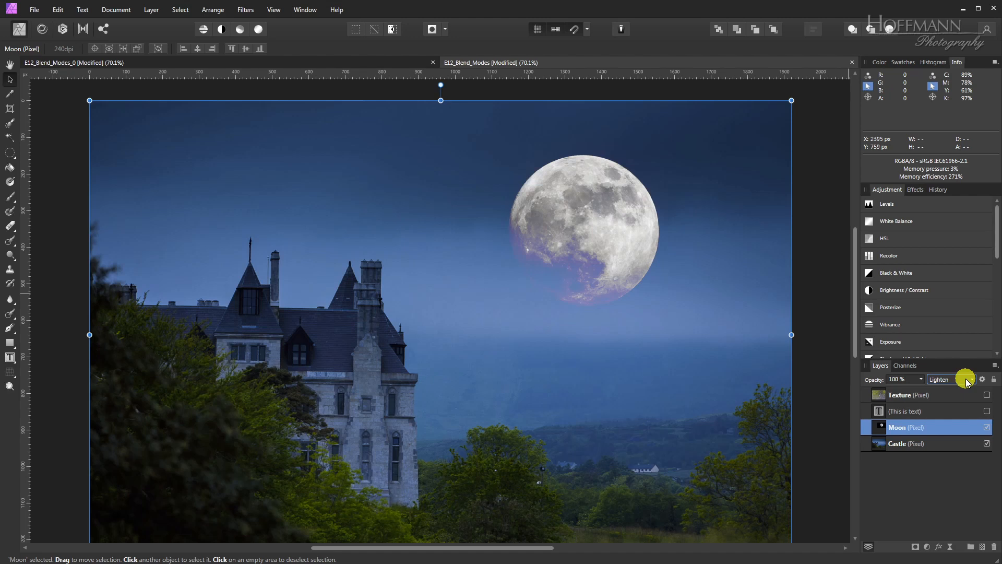
left_click(951, 379)
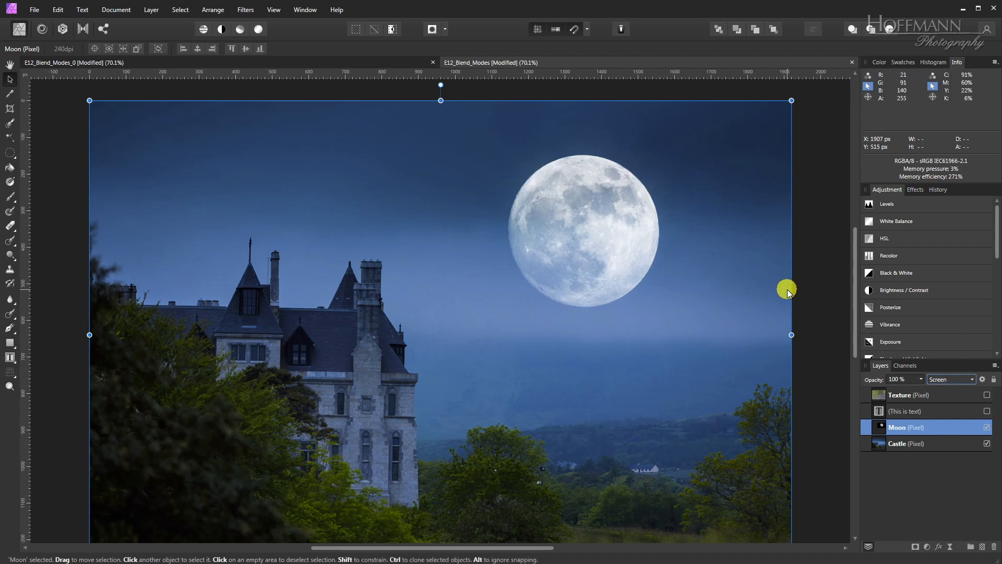
left_click_drag(786, 288, 536, 289)
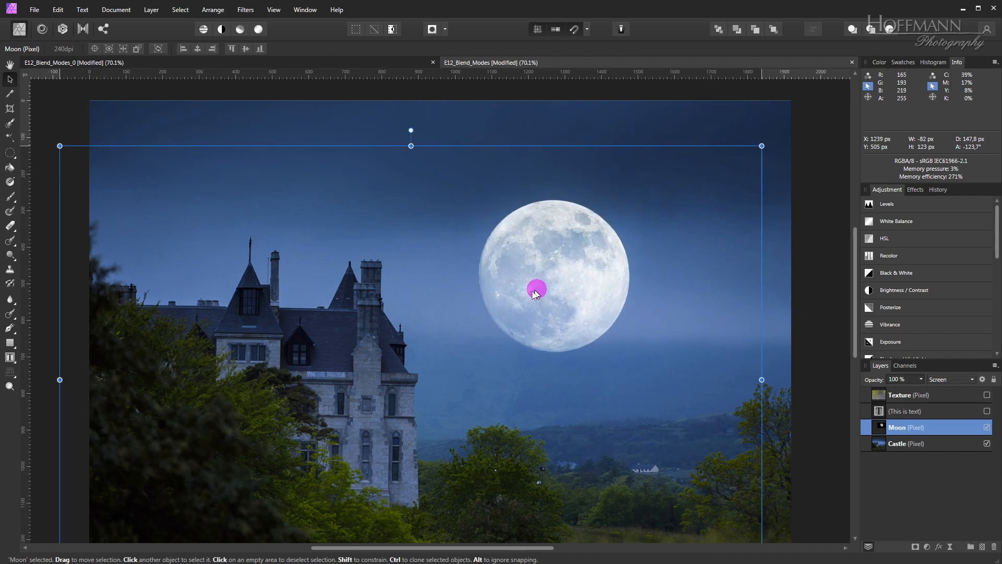
left_click_drag(535, 289, 362, 335)
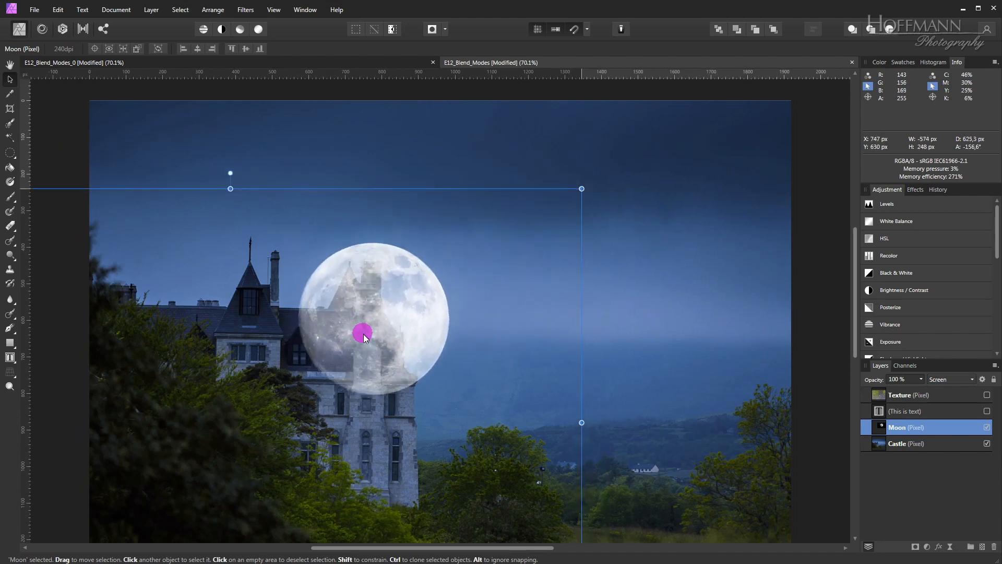
left_click_drag(362, 333, 578, 239)
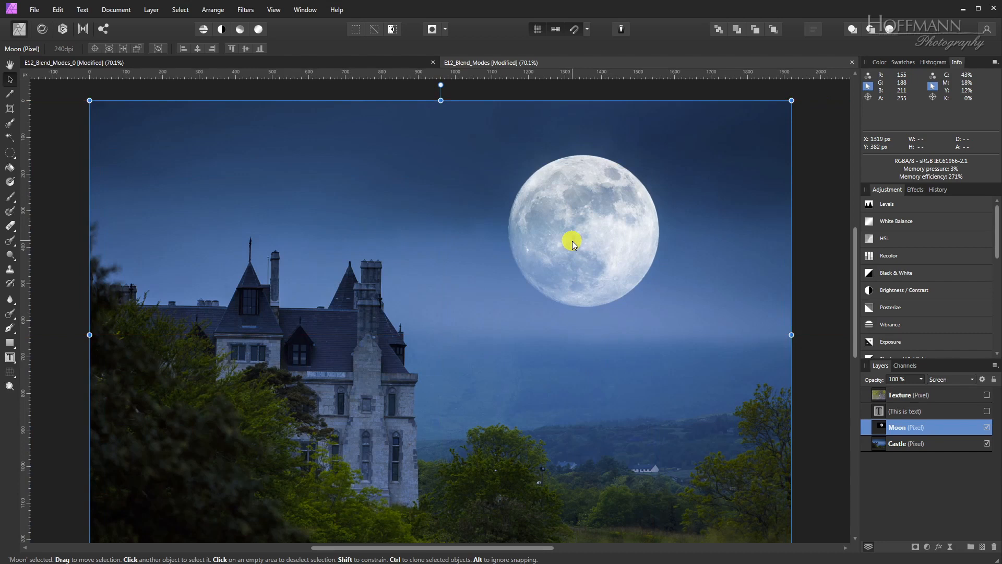
left_click(904, 411)
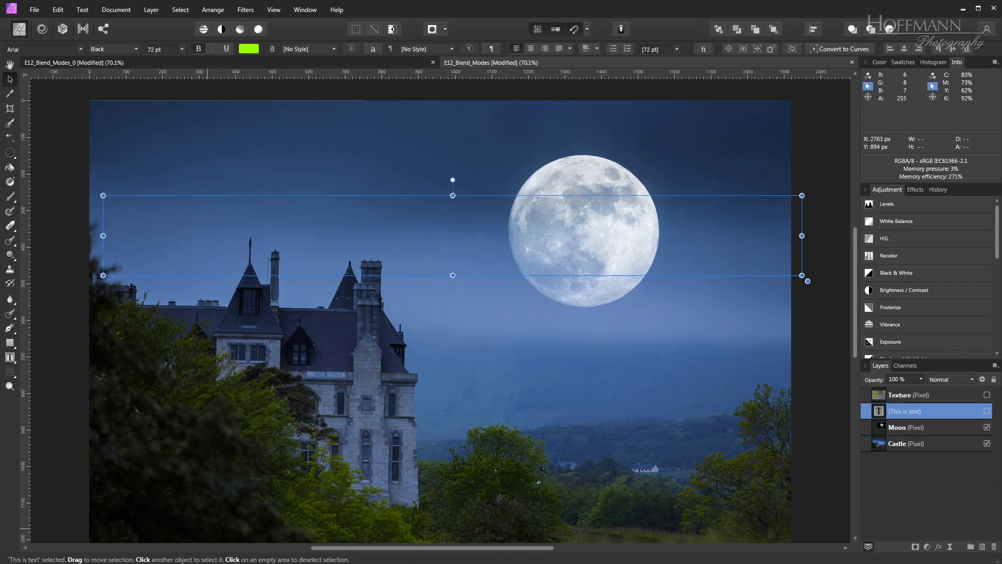
Step: Make the green 'This is text' layer visible across the castle sky
left_click(985, 411)
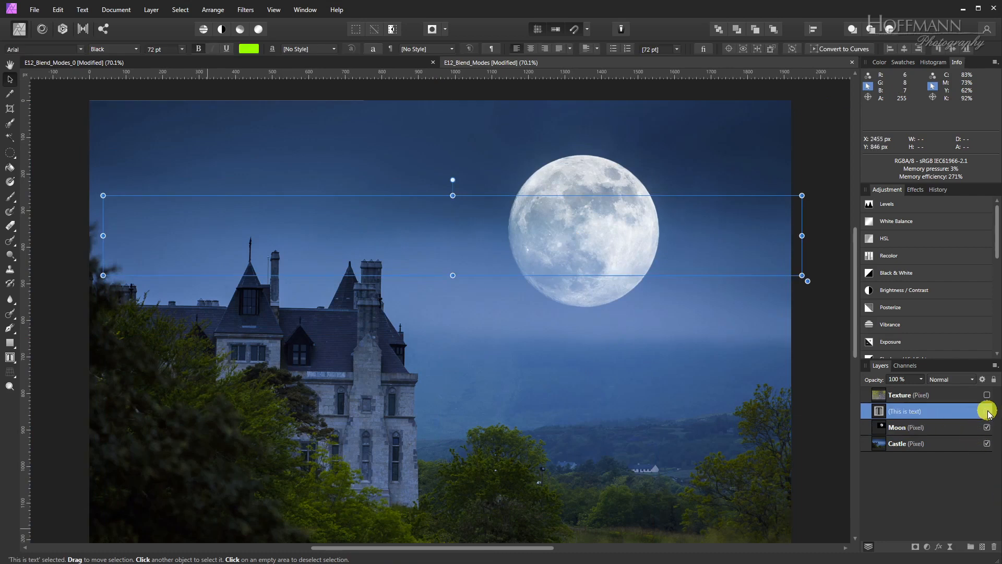
left_click(986, 411)
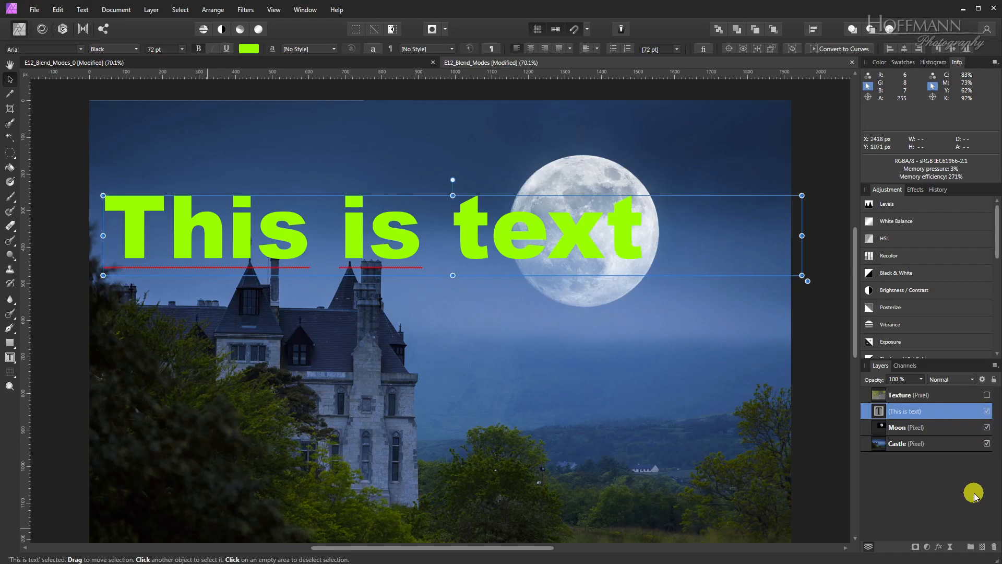
mouse_move(973, 488)
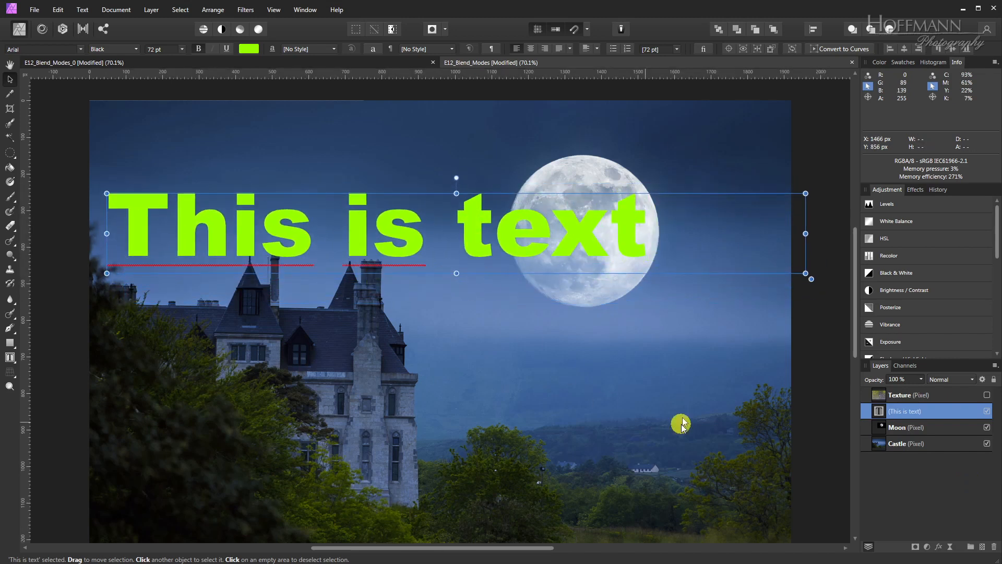
mouse_move(677, 397)
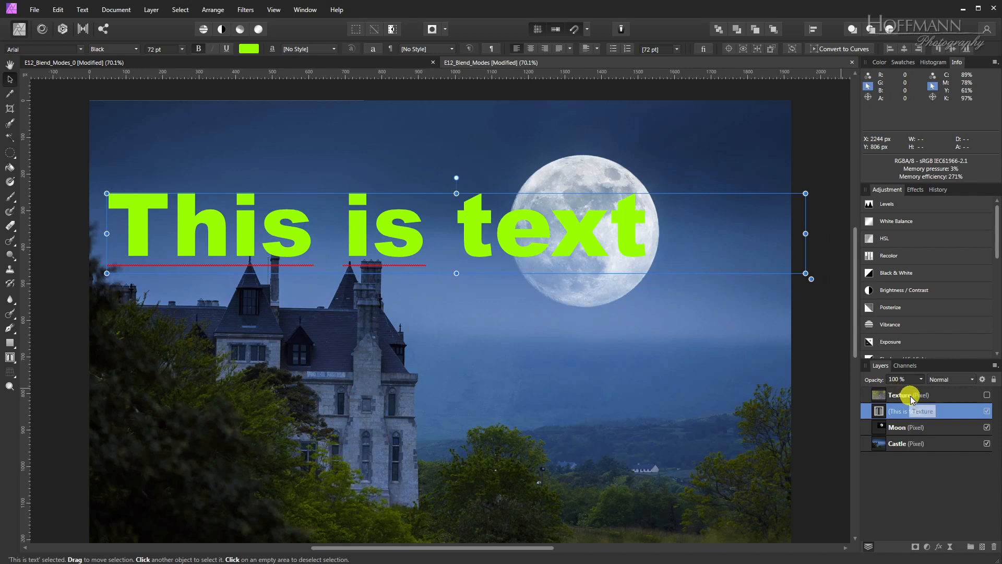
Step: Set the 'This is text' layer to Erase blending so its letters cut to transparency
left_click(973, 379)
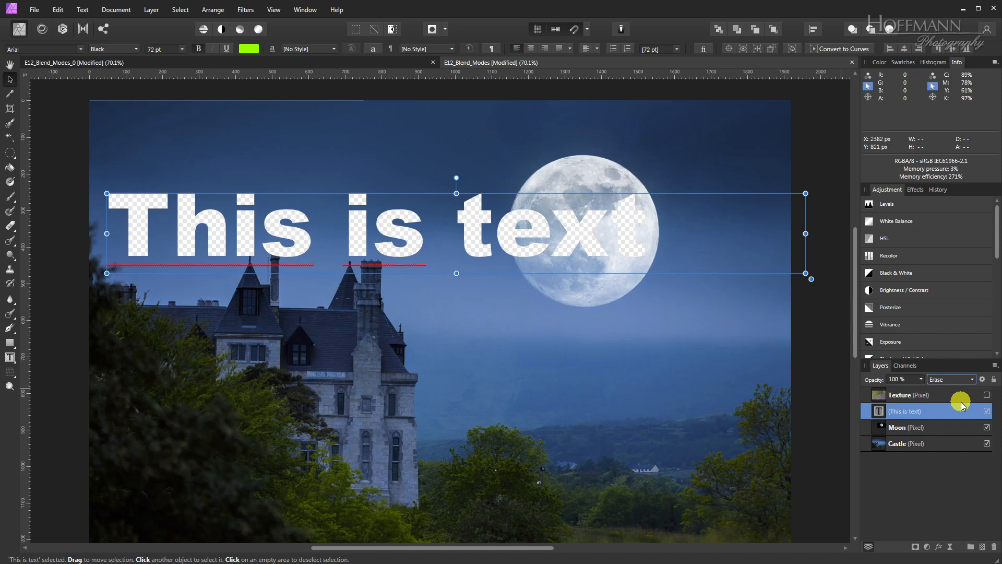
mouse_move(940, 411)
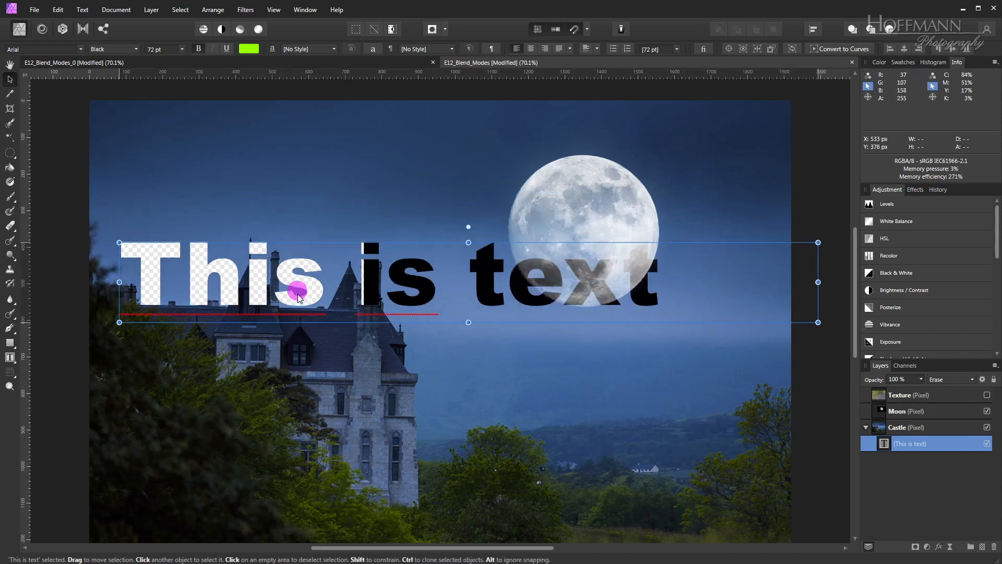
Step: Drag the knockout lettering around the sky and settle it lower across the castle and trees
left_click_drag(298, 292, 337, 389)
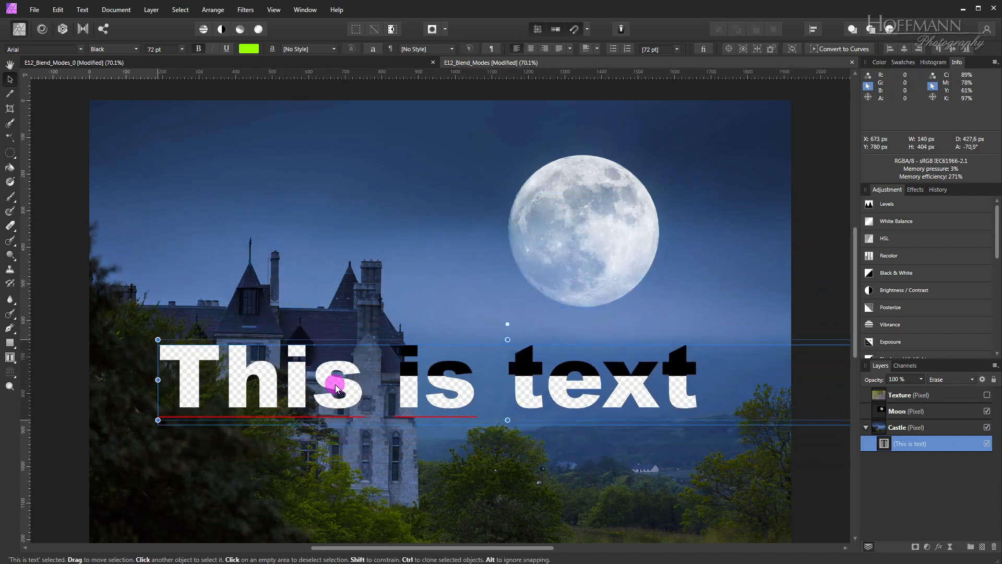
left_click_drag(338, 389, 301, 265)
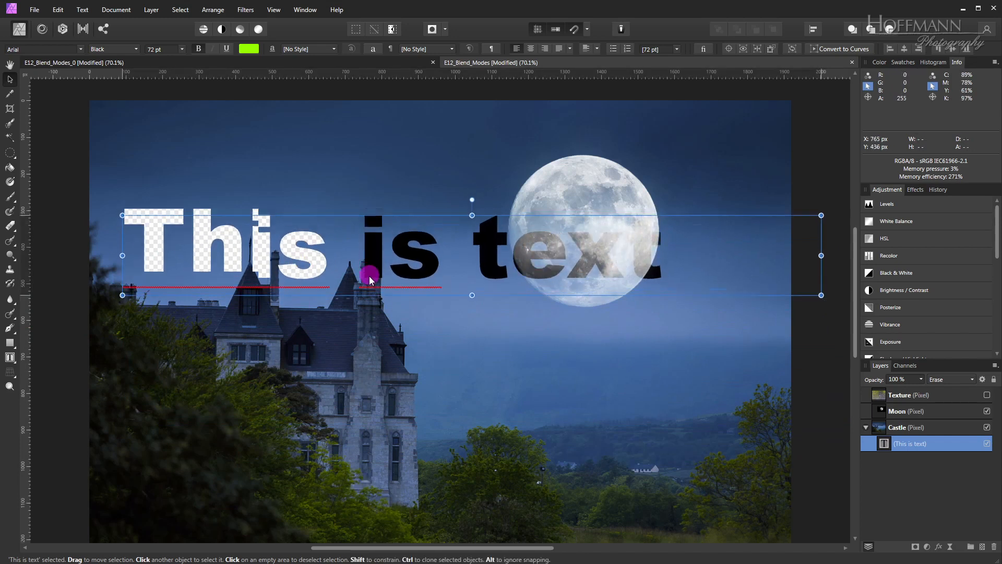
left_click_drag(370, 278, 374, 403)
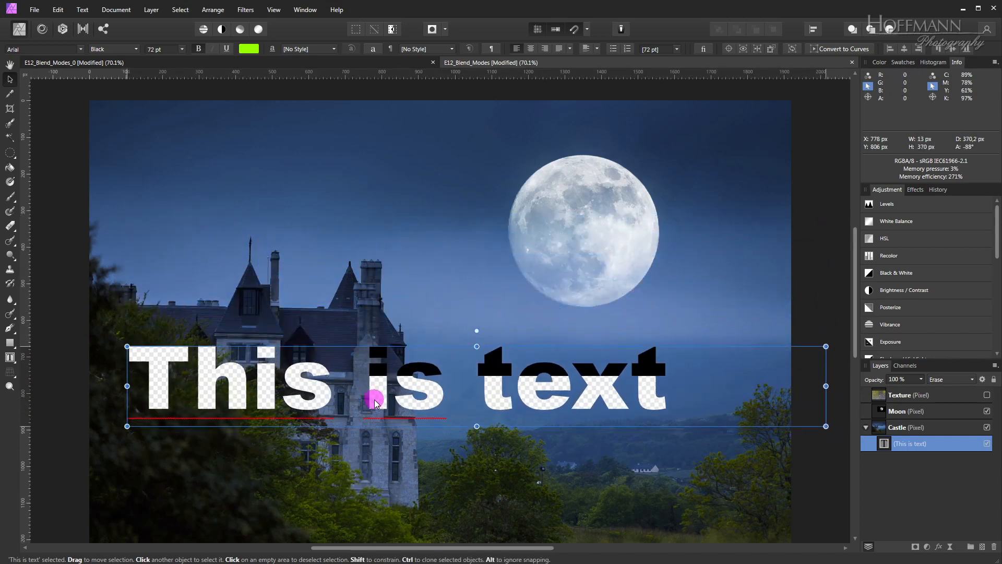
left_click_drag(373, 400, 369, 442)
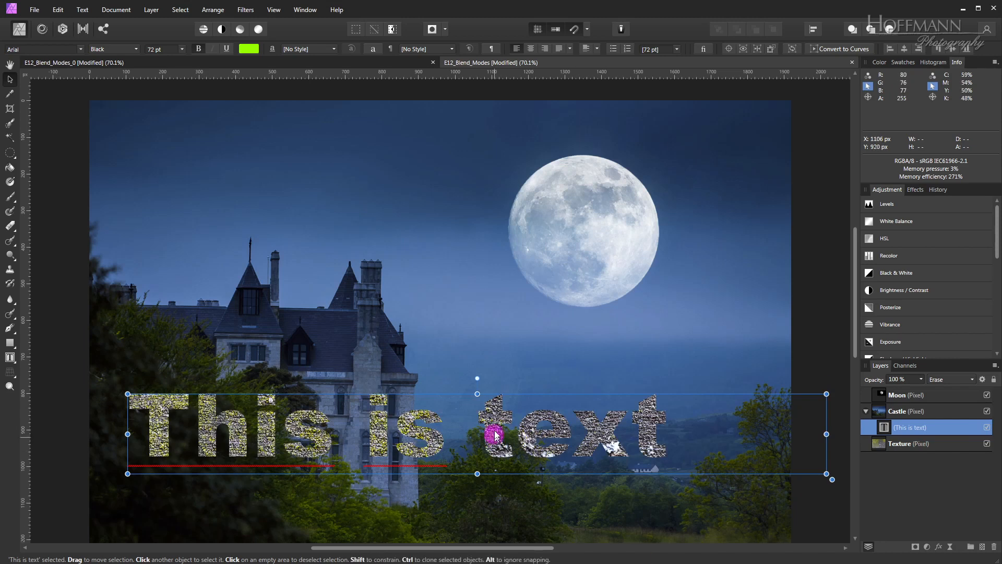
Step: Nudge the textured lettering slightly higher so it spans the castle and distant hills
left_click_drag(495, 435, 473, 401)
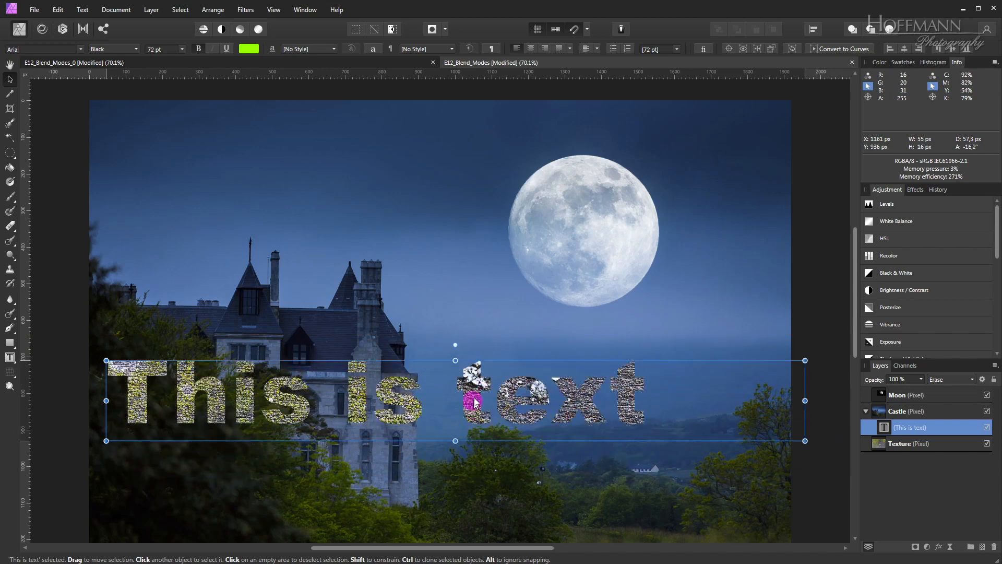
left_click_drag(473, 400, 499, 368)
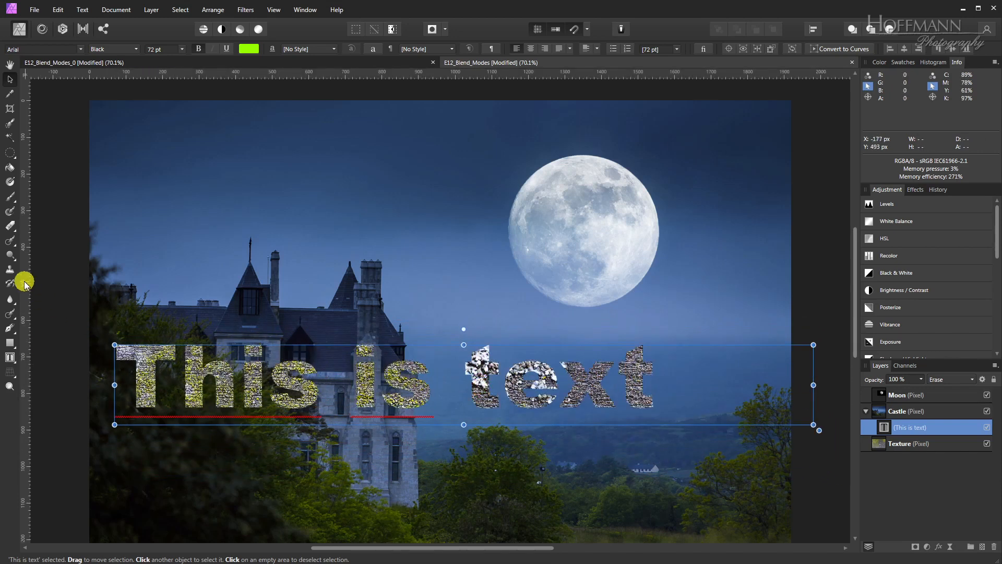
mouse_move(10, 357)
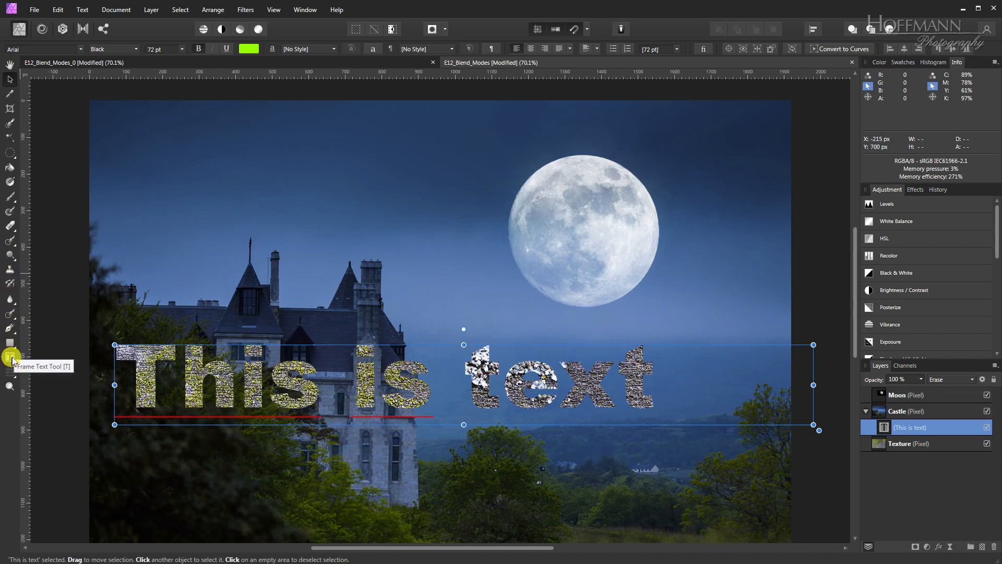
Step: Edit the knockout lettering to read 'This text' and finish editing
left_click(384, 383)
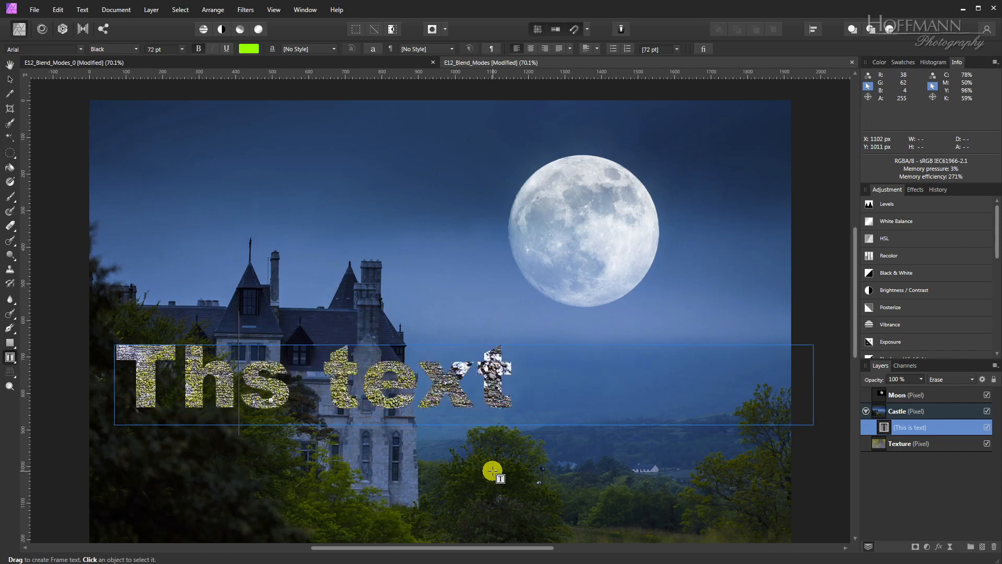
type("i")
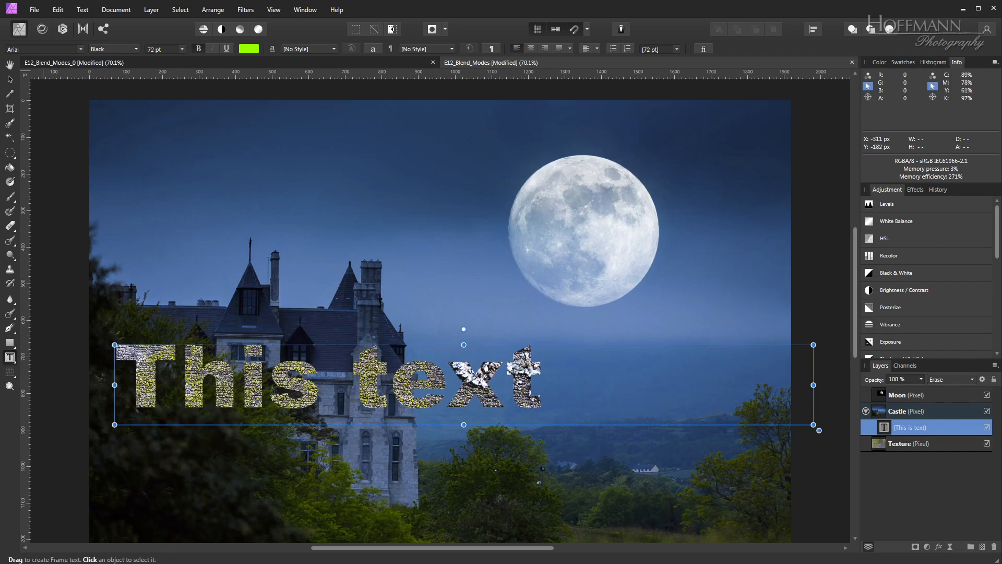
left_click(376, 390)
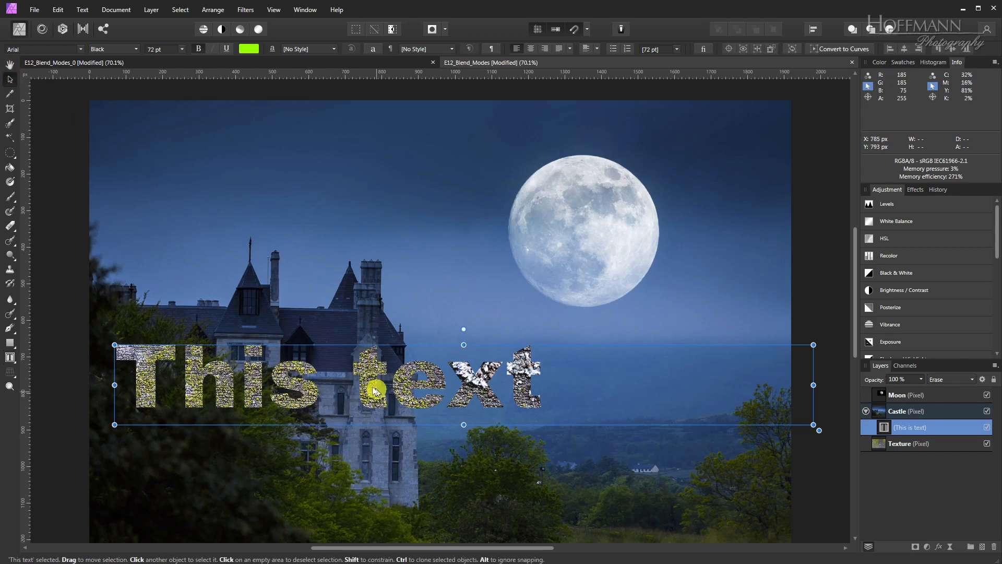